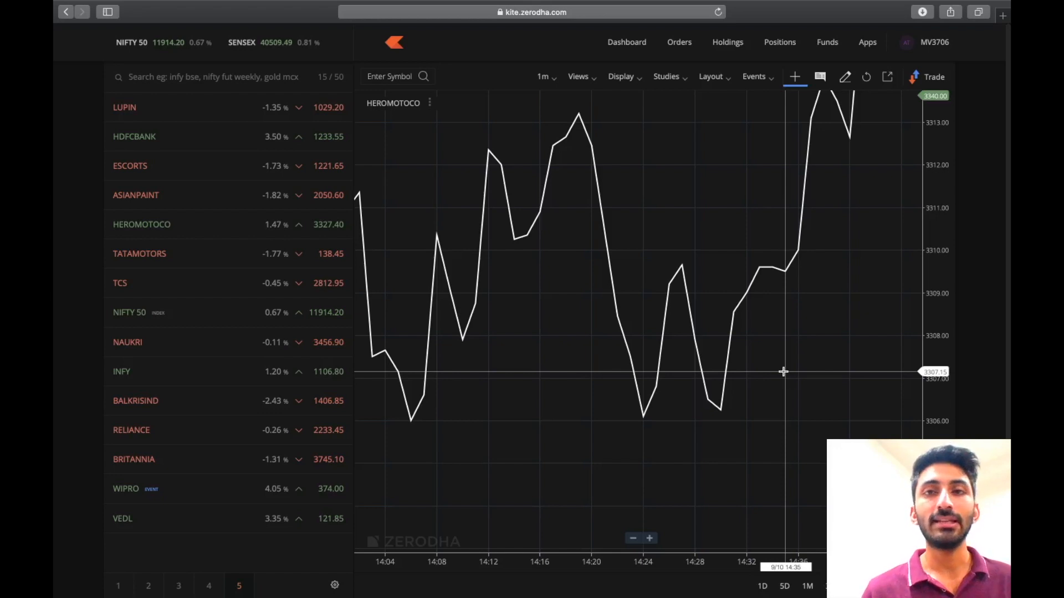
pyautogui.moveTo(591, 143)
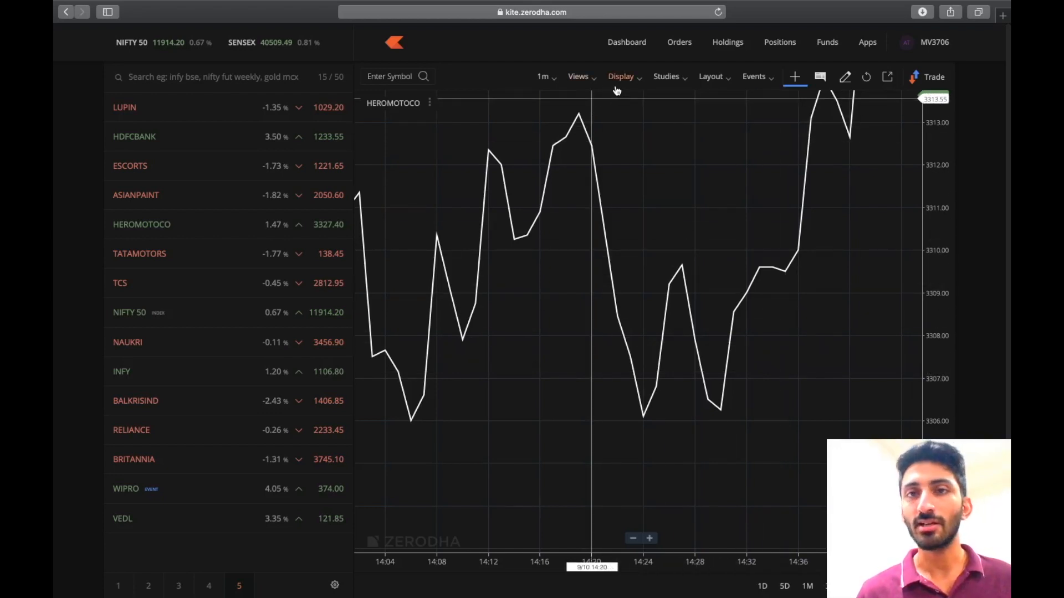
# Zoom the one-minute HEROMOTOCO line chart in to the minutes around 14:20–14:28
pyautogui.click(620, 76)
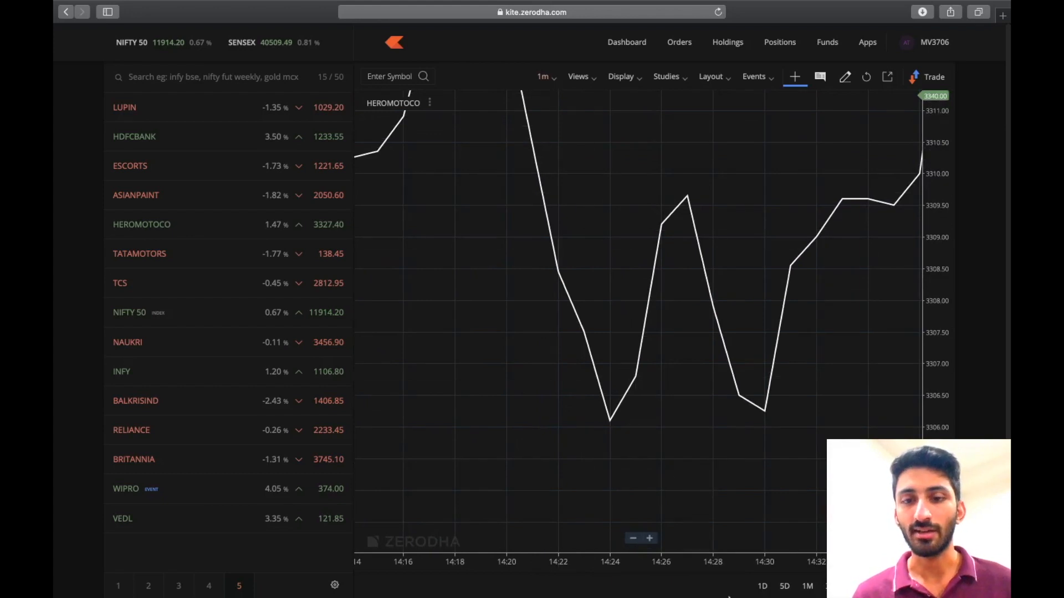
pyautogui.moveTo(656, 509)
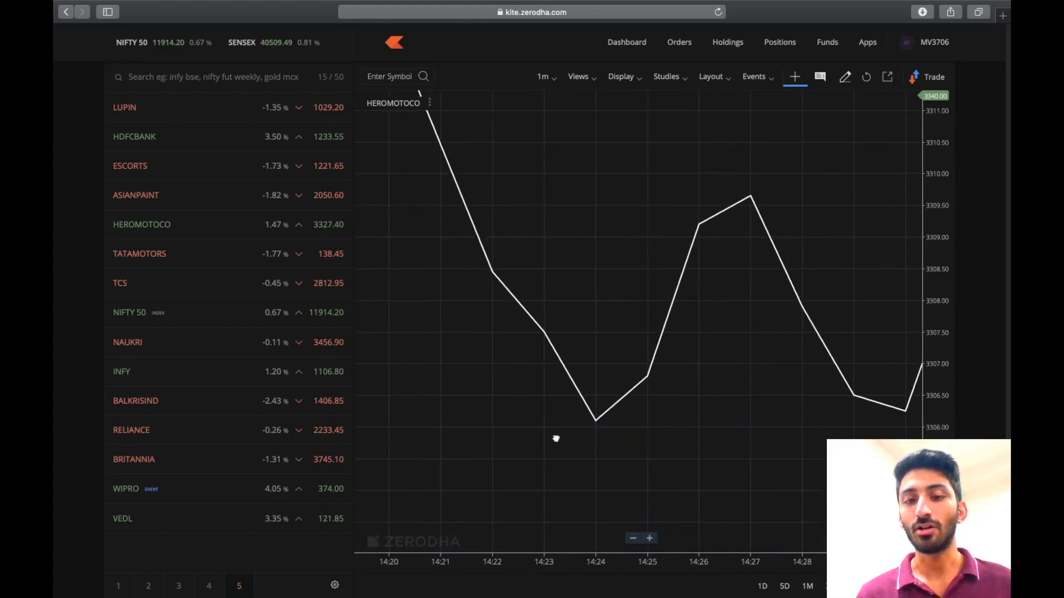
pyautogui.moveTo(643, 572)
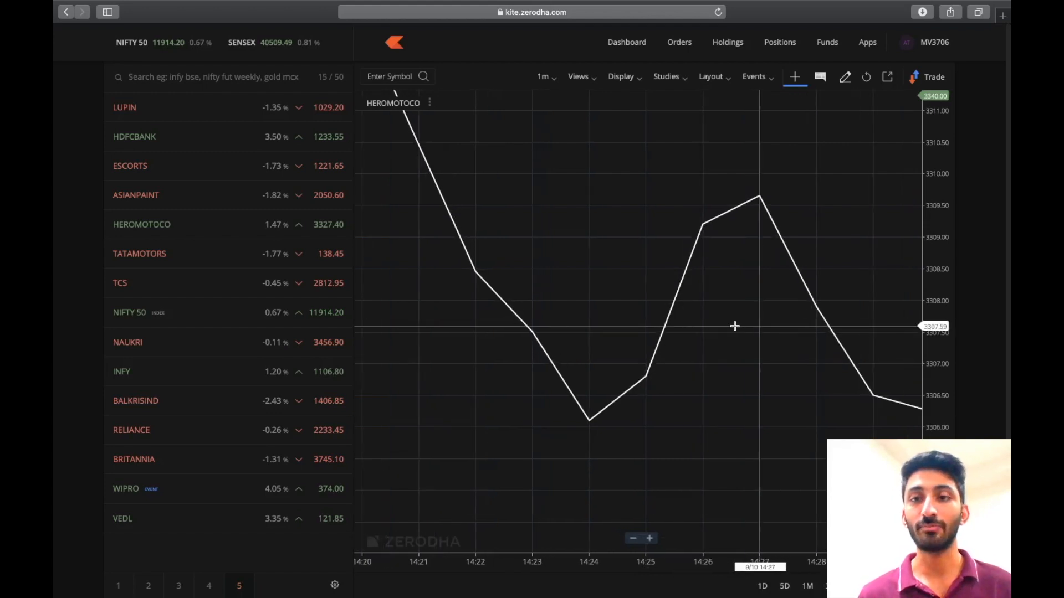
pyautogui.click(648, 538)
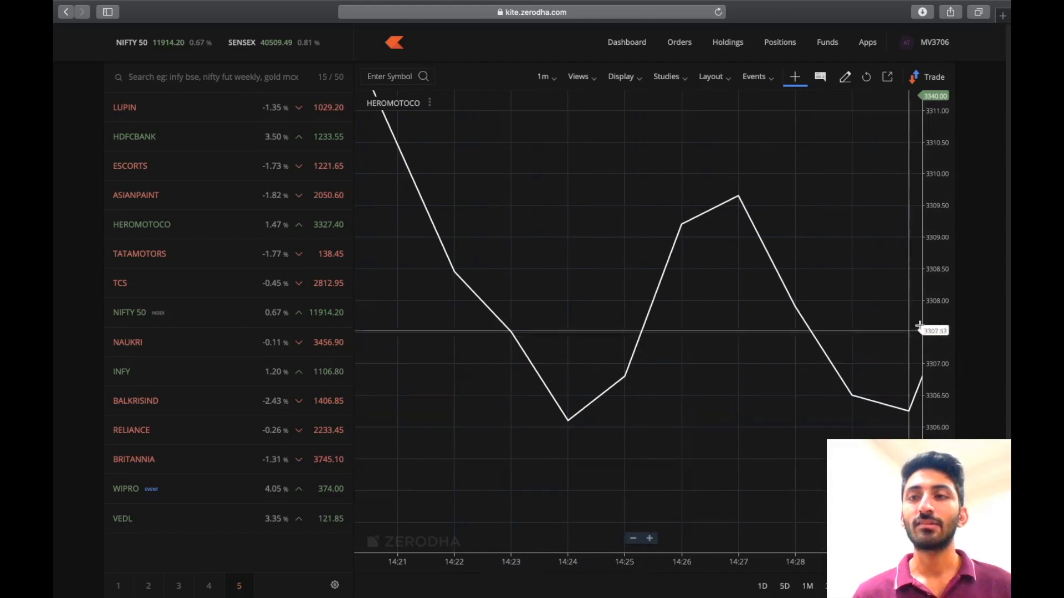
pyautogui.moveTo(679, 417)
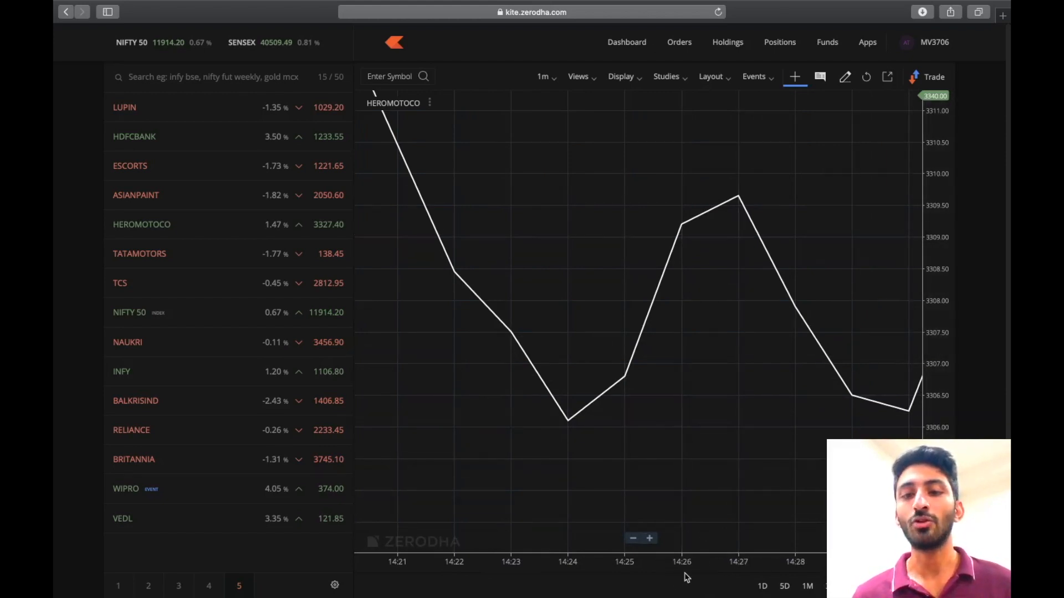
pyautogui.moveTo(681, 224)
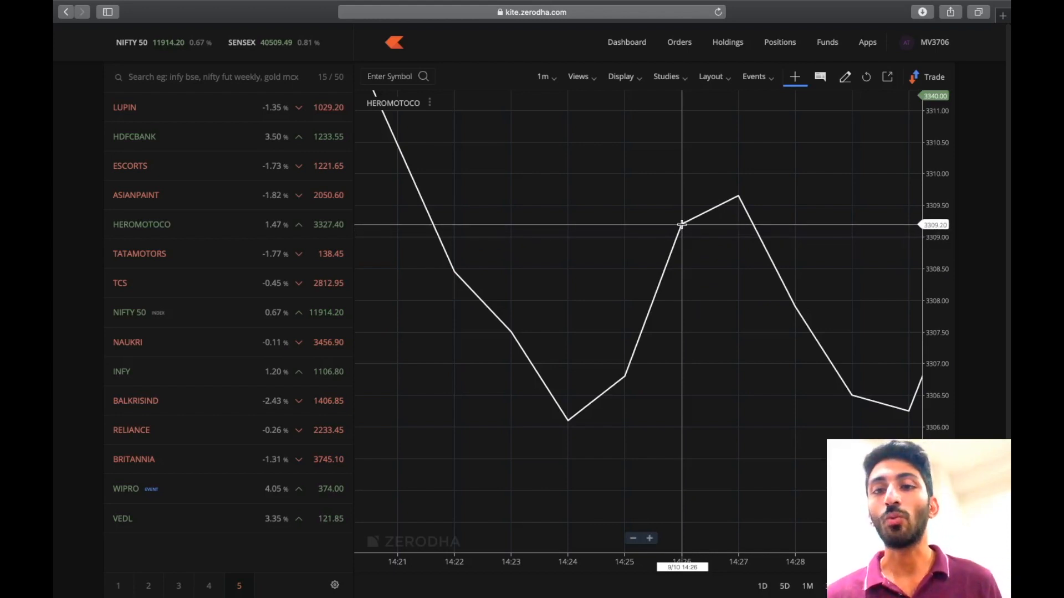
pyautogui.moveTo(739, 195)
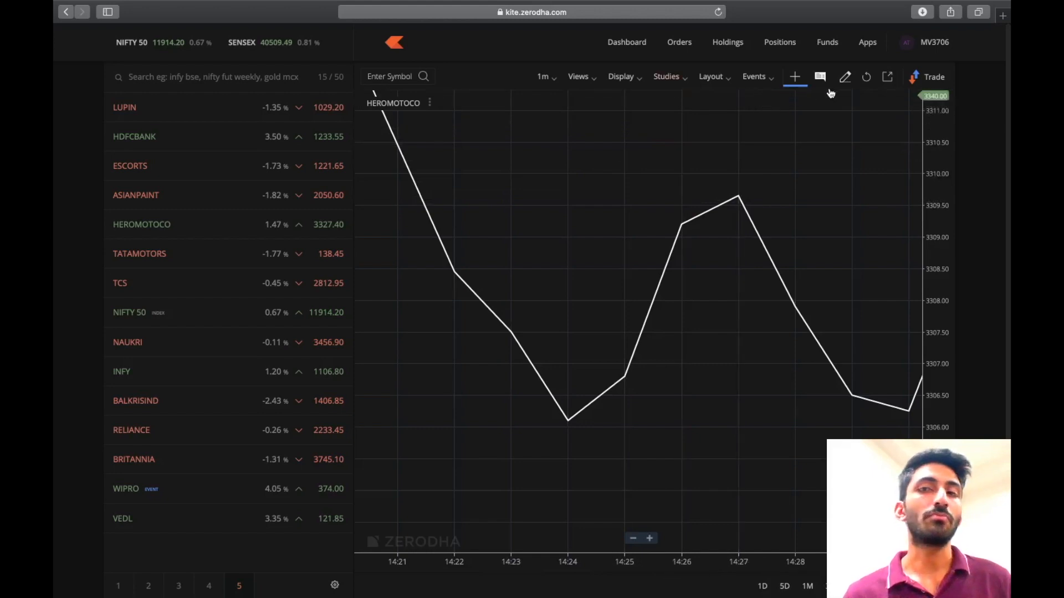
# Show the chart drawing tools and choose the freehand Doodle tool
pyautogui.click(845, 77)
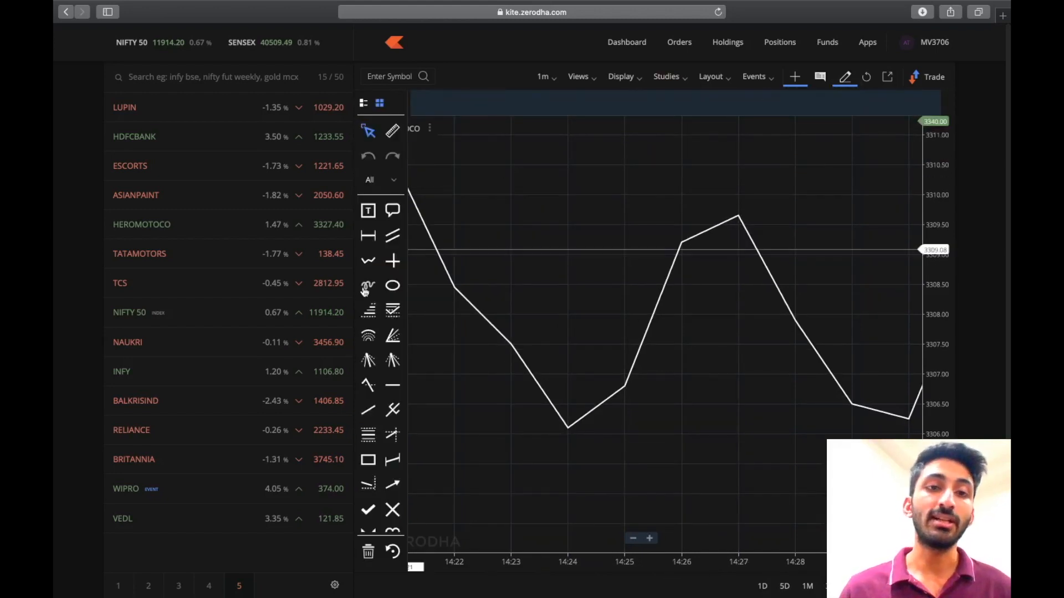
pyautogui.click(368, 285)
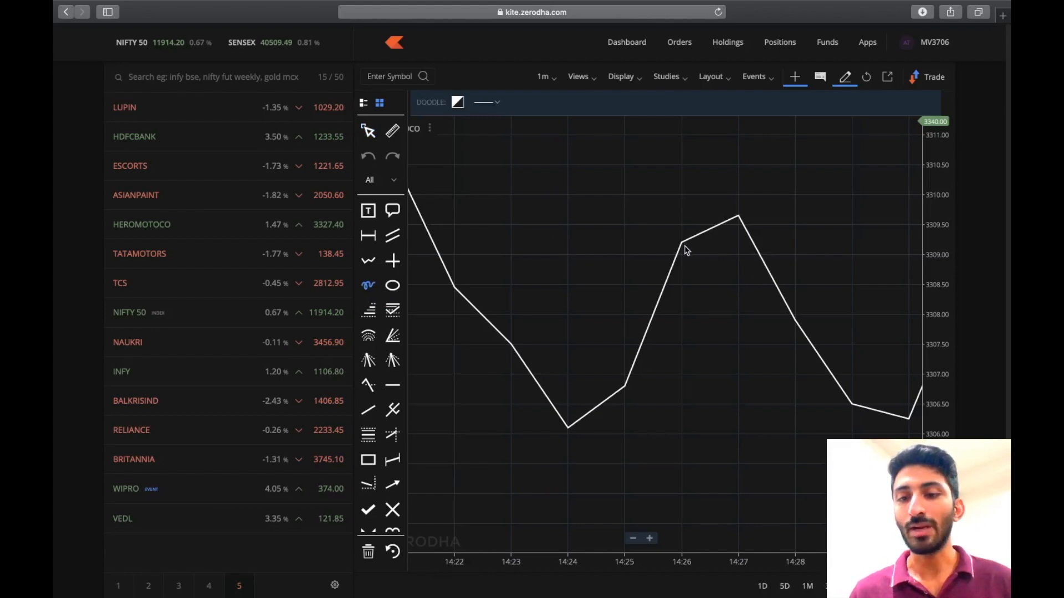
pyautogui.moveTo(712, 240)
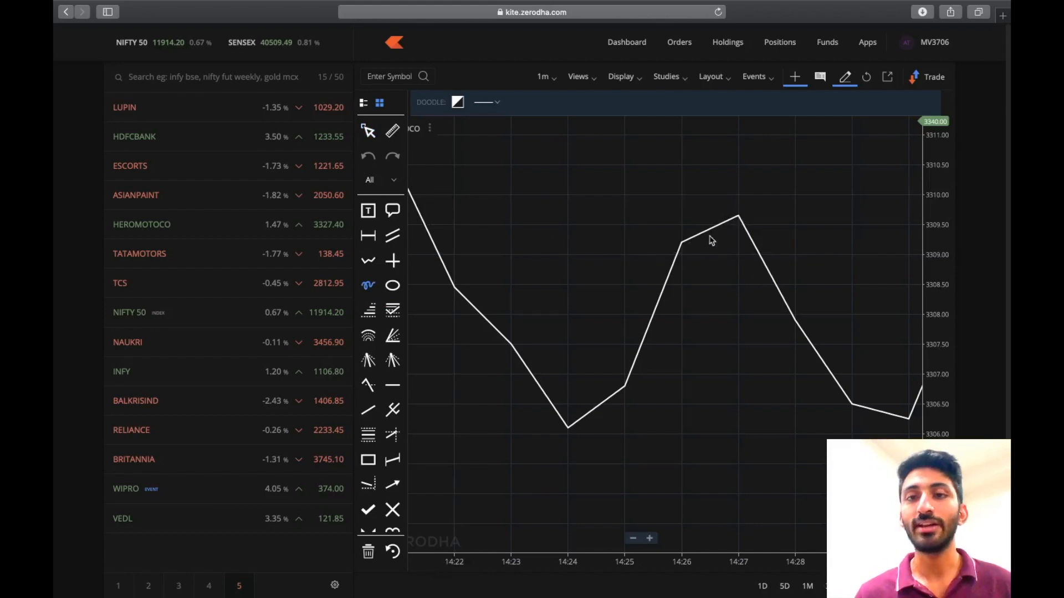
pyautogui.moveTo(683, 249)
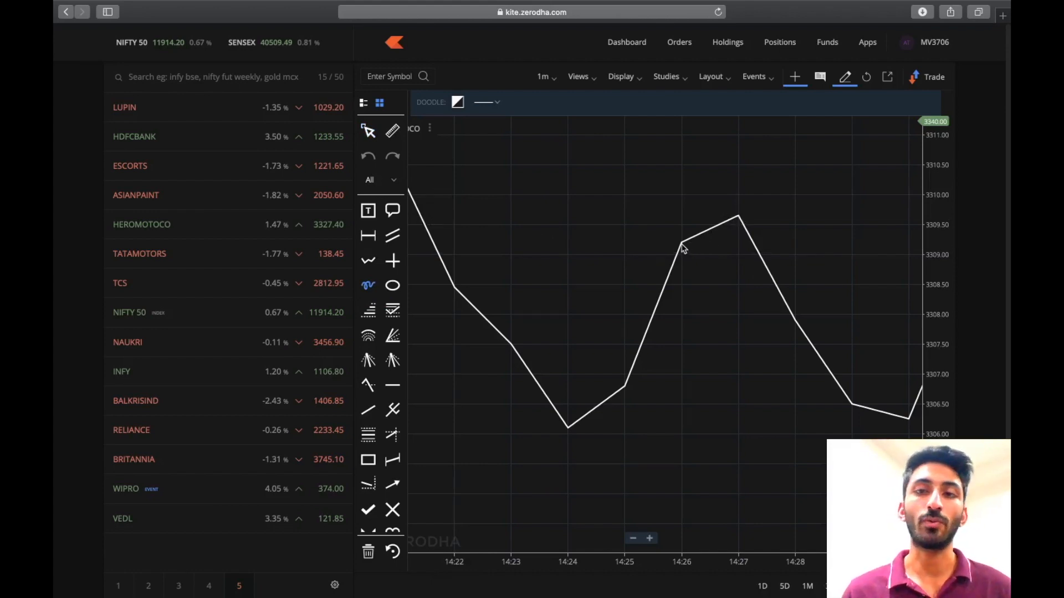
pyautogui.moveTo(684, 242)
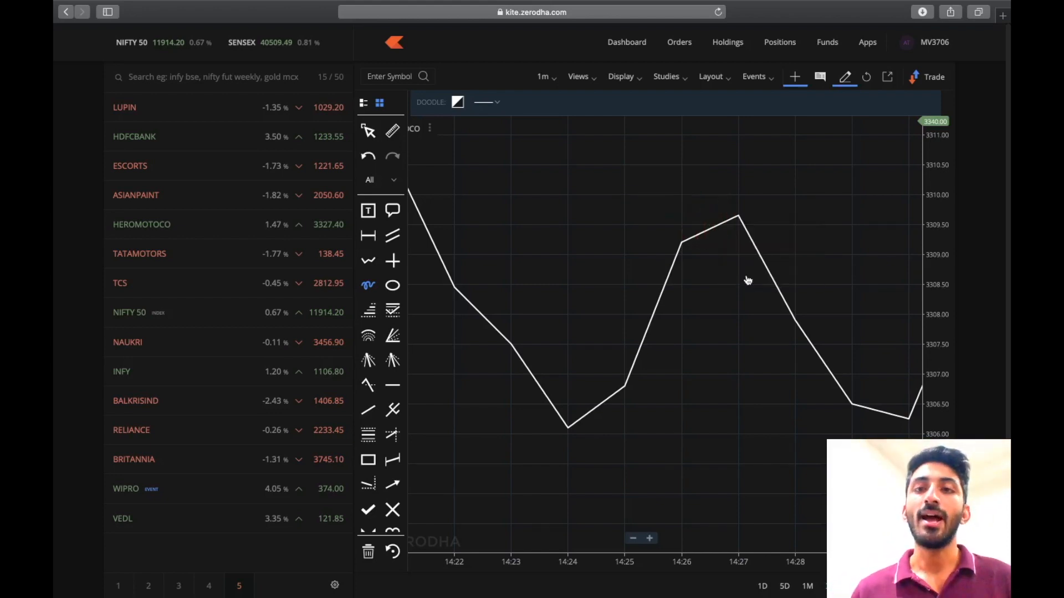
# Change the HEROMOTOCO chart style from line to candlesticks via the Display menu
pyautogui.click(620, 77)
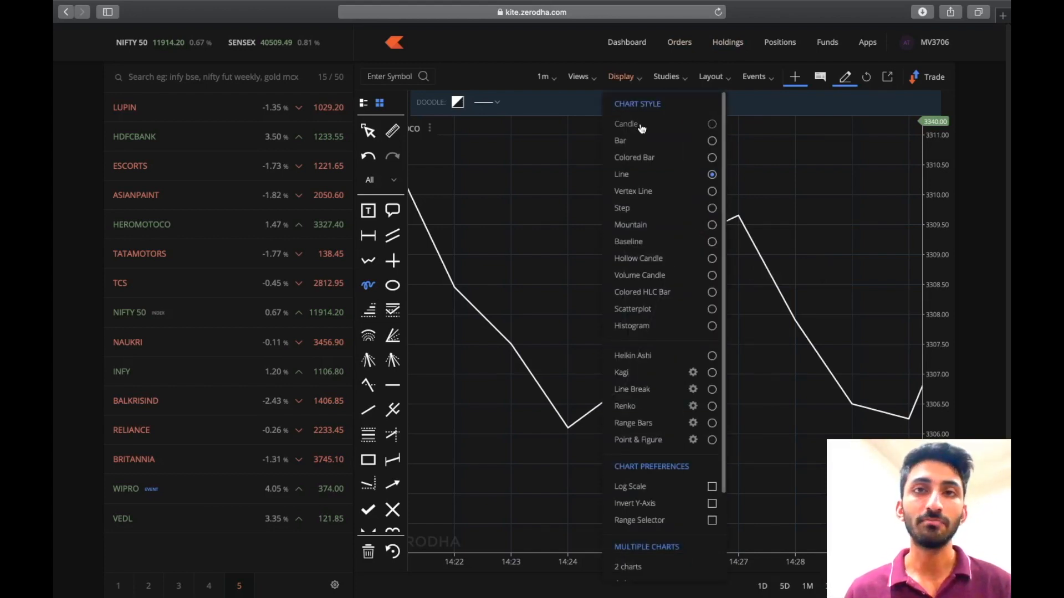
pyautogui.click(625, 123)
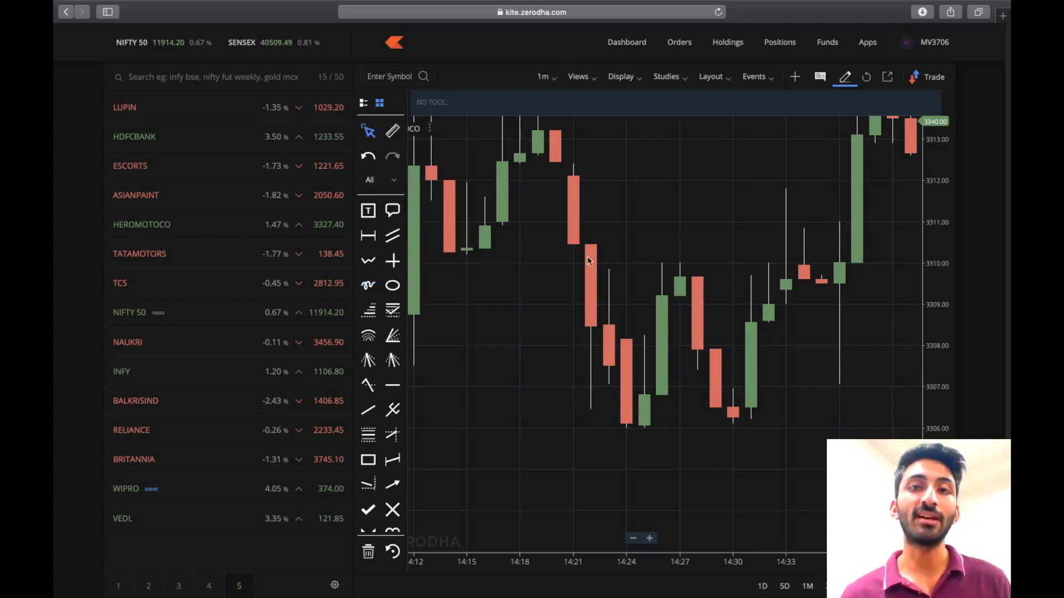
pyautogui.moveTo(609, 323)
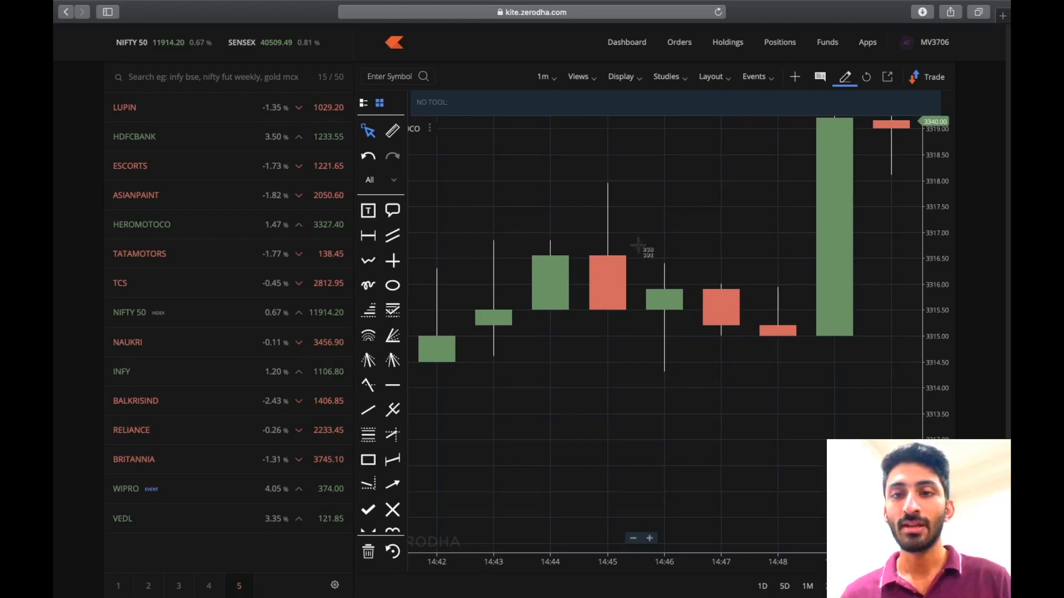
# Capture a close-up screenshot of a single green HEROMOTOCO candle for markup
pyautogui.moveTo(636, 243); pyautogui.dragTo(692, 396)
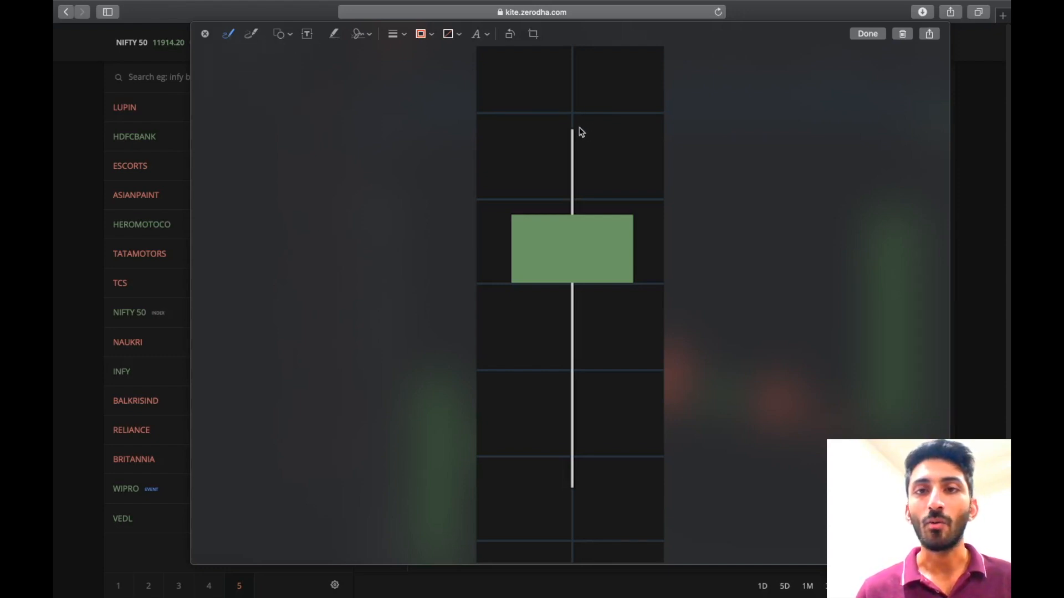
# Circle both wick tips in red and draw an upward arrow inside the green candle body
pyautogui.click(572, 130)
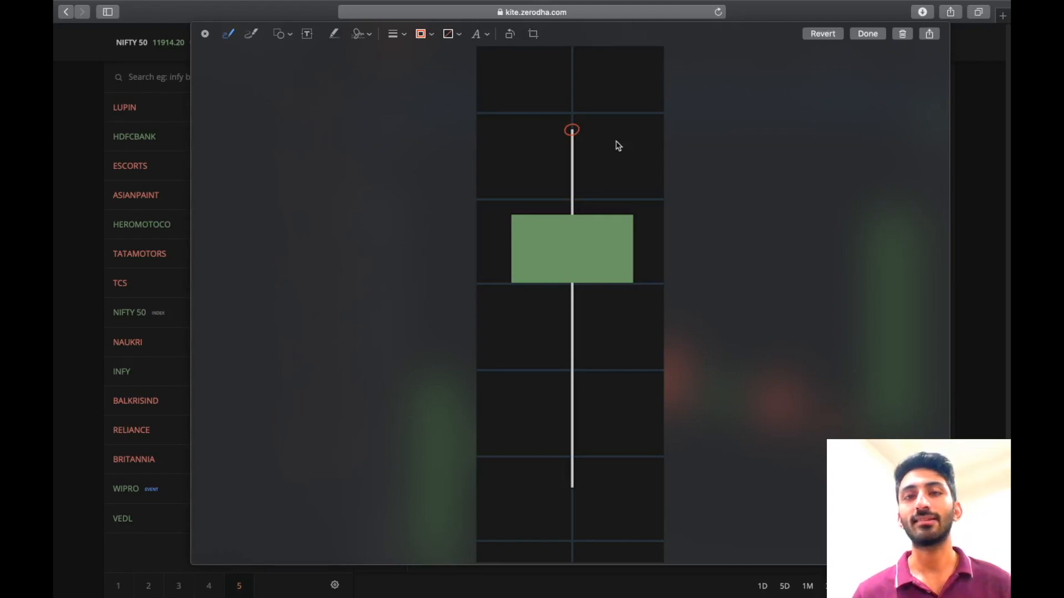
pyautogui.moveTo(618, 307)
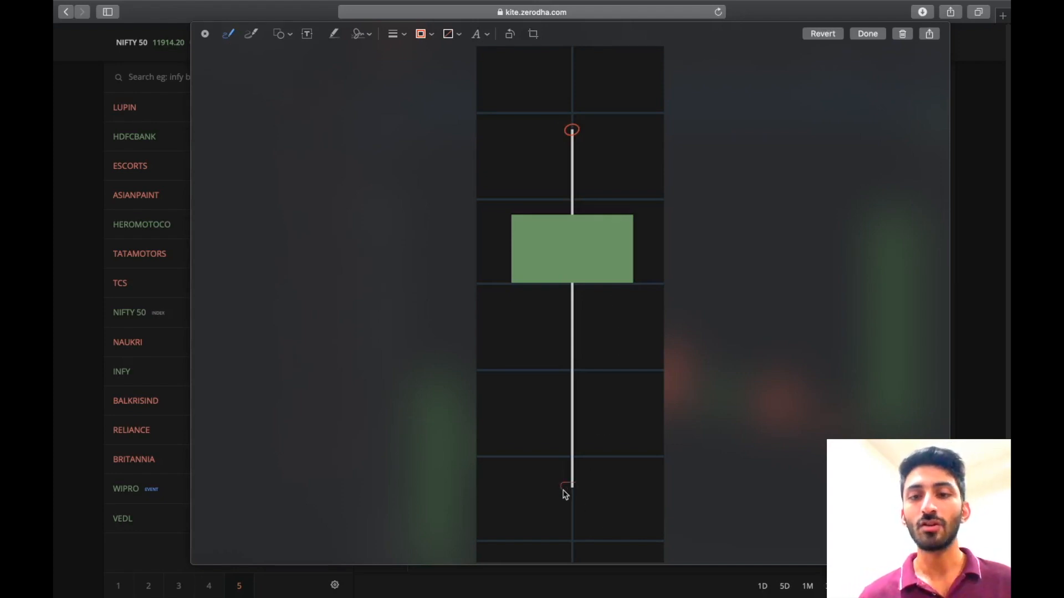
pyautogui.moveTo(569, 484); pyautogui.dragTo(581, 494)
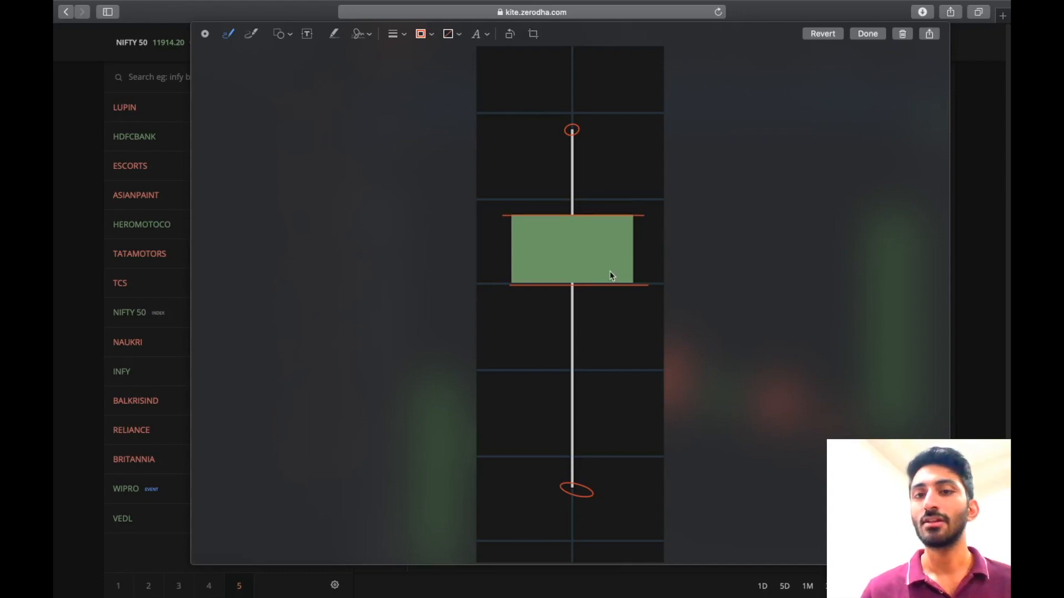
pyautogui.moveTo(594, 220); pyautogui.dragTo(603, 278)
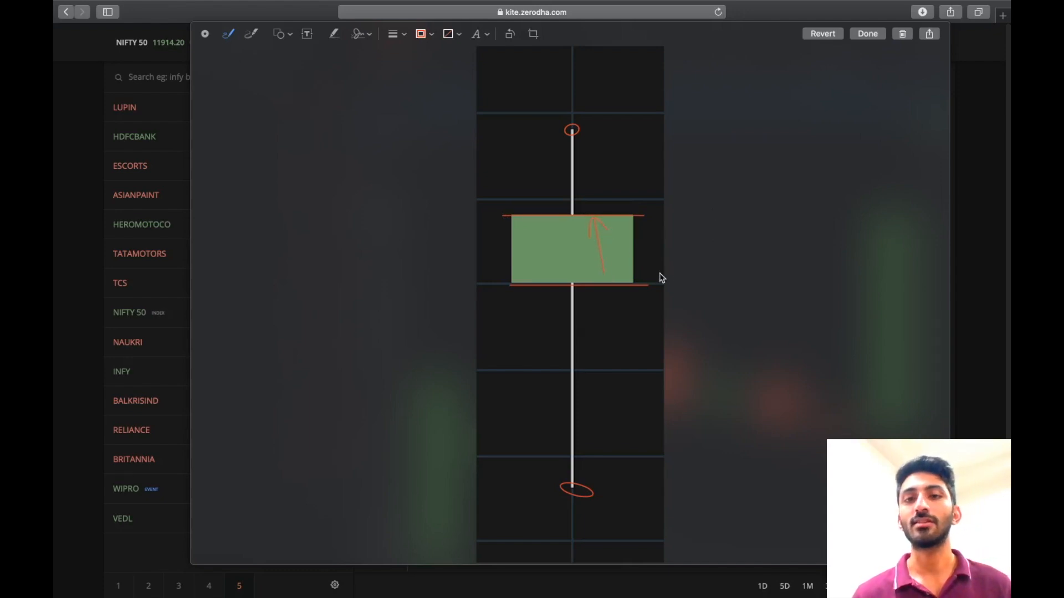
pyautogui.moveTo(576, 119)
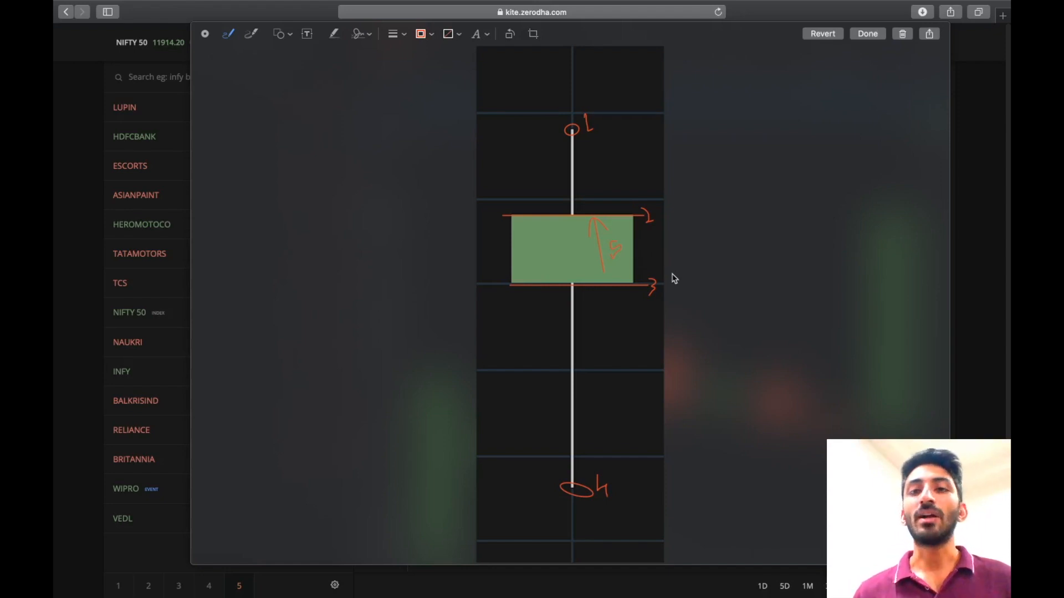
pyautogui.moveTo(666, 164)
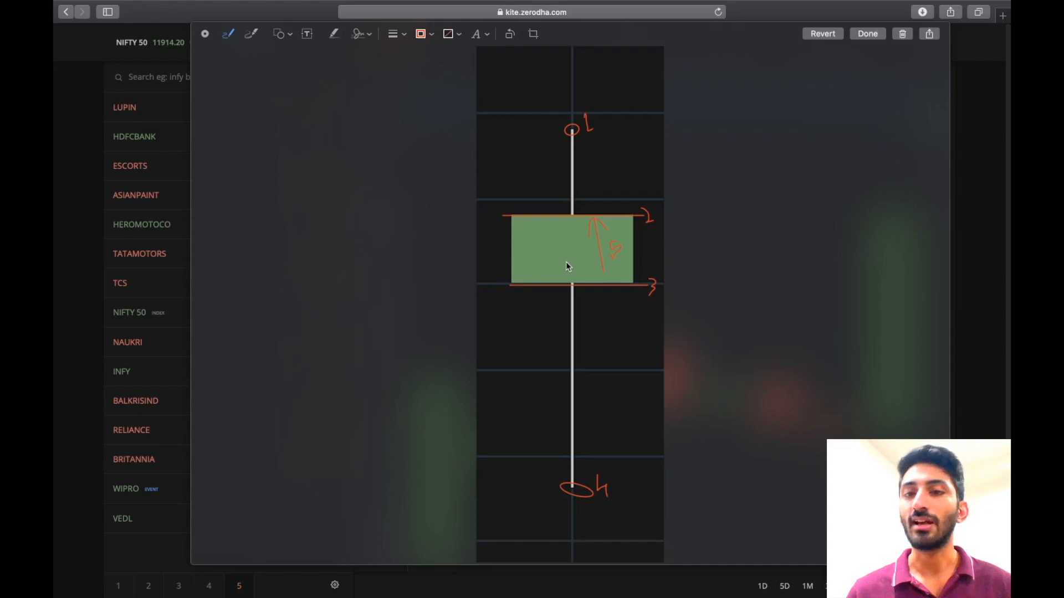
pyautogui.moveTo(576, 286)
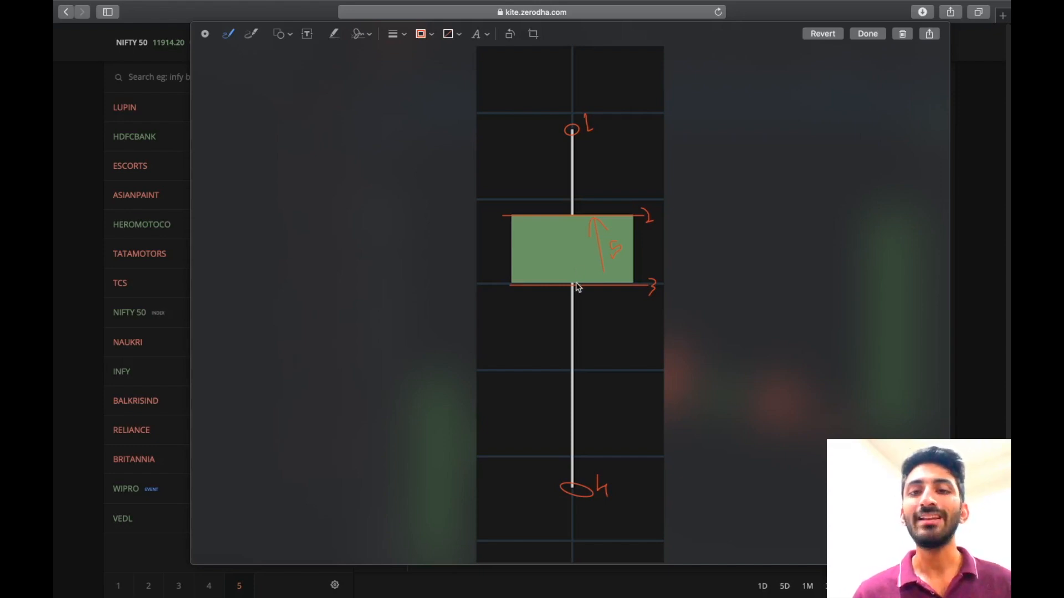
pyautogui.moveTo(624, 293)
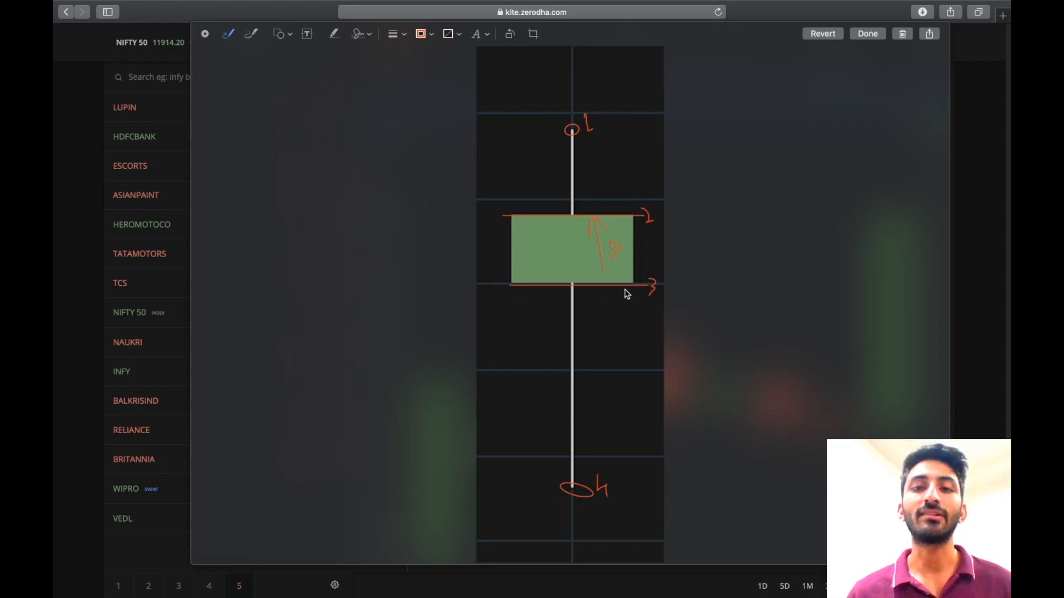
pyautogui.moveTo(621, 291)
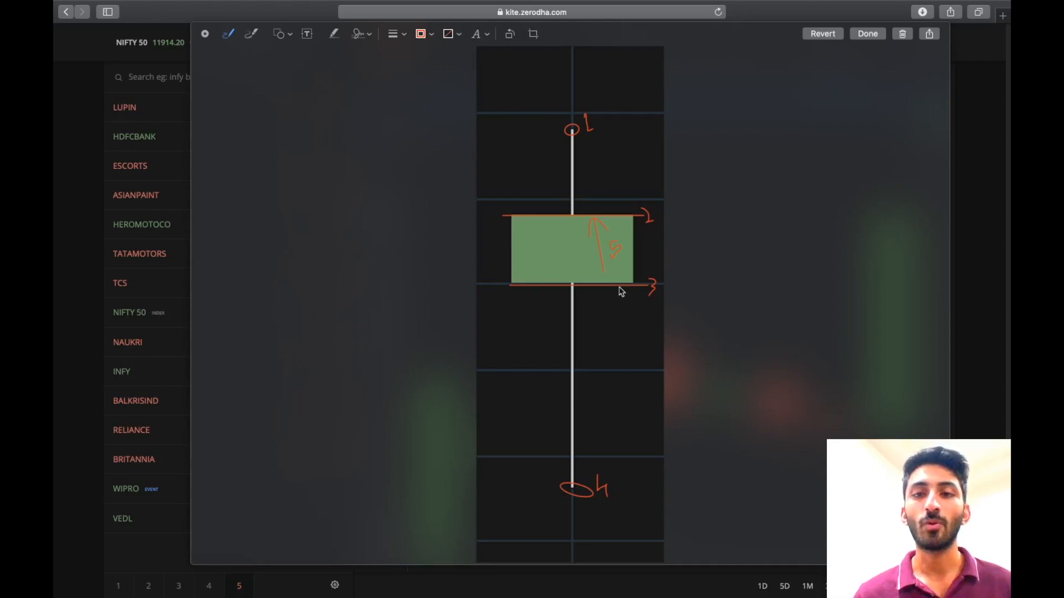
pyautogui.moveTo(492, 289)
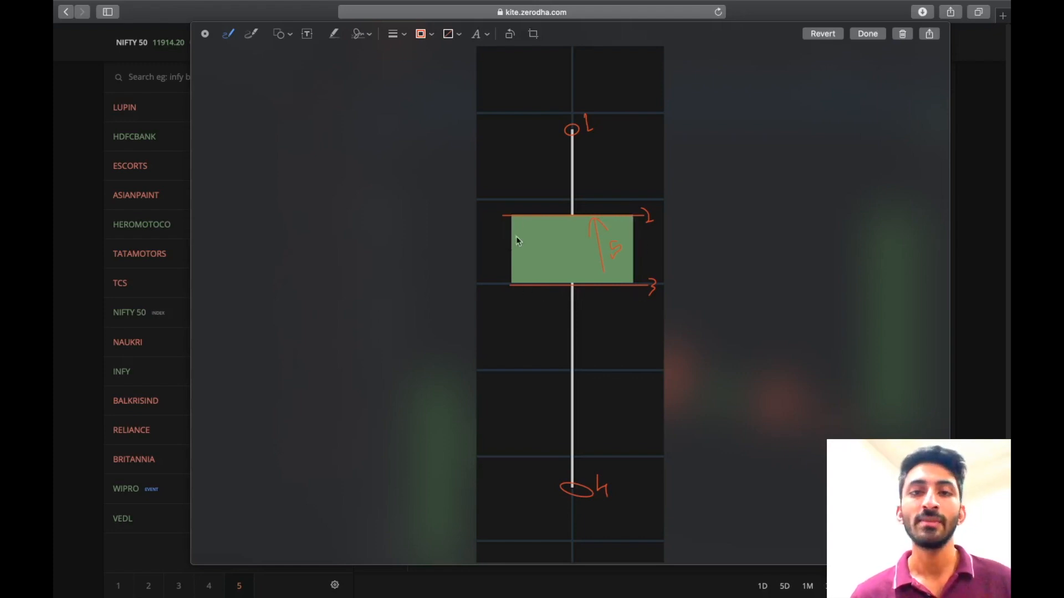
pyautogui.moveTo(611, 216)
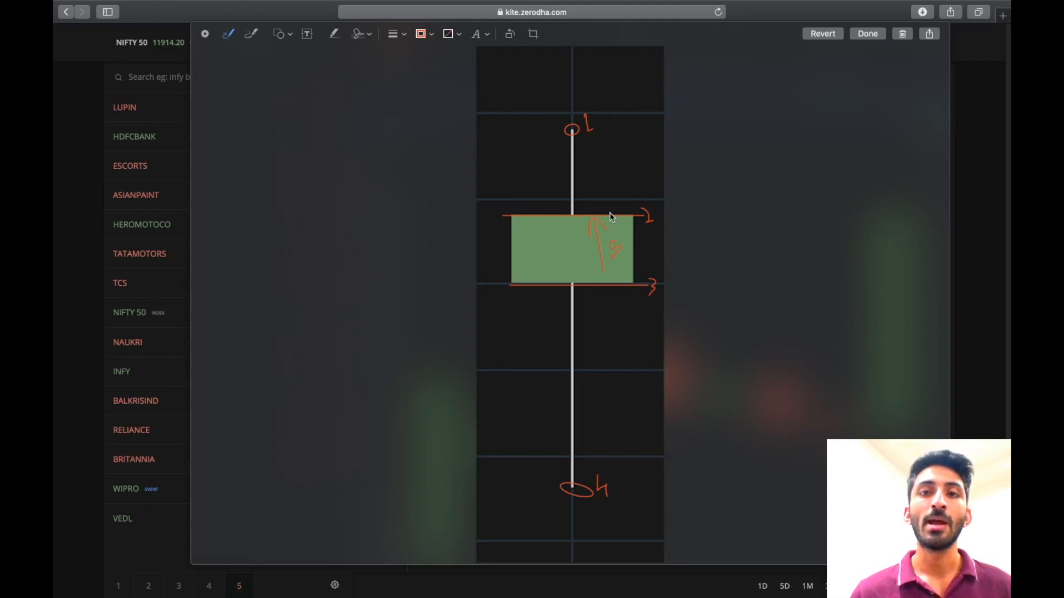
pyautogui.moveTo(602, 219)
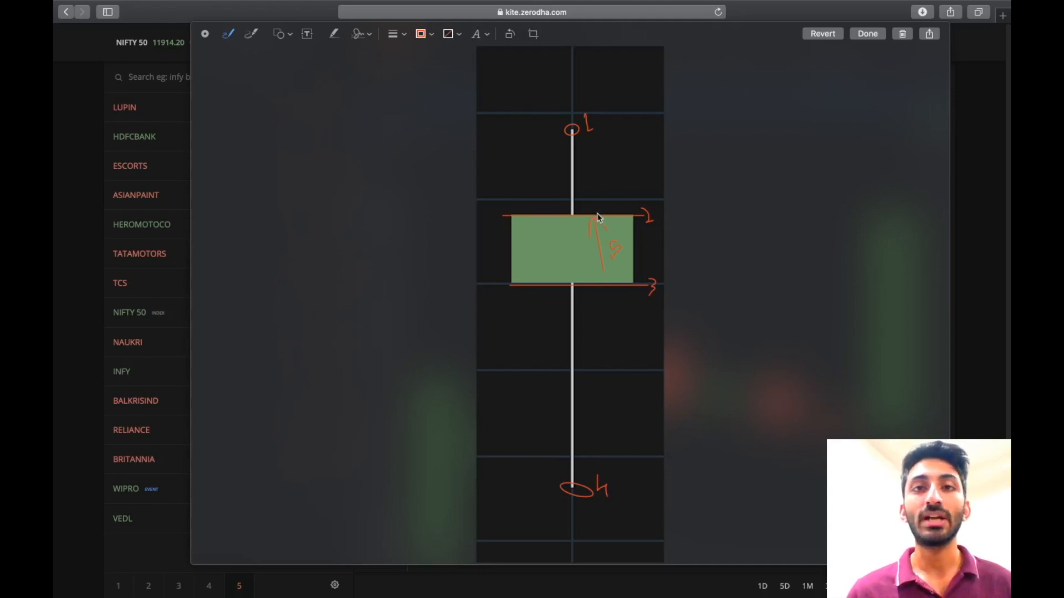
pyautogui.moveTo(587, 141)
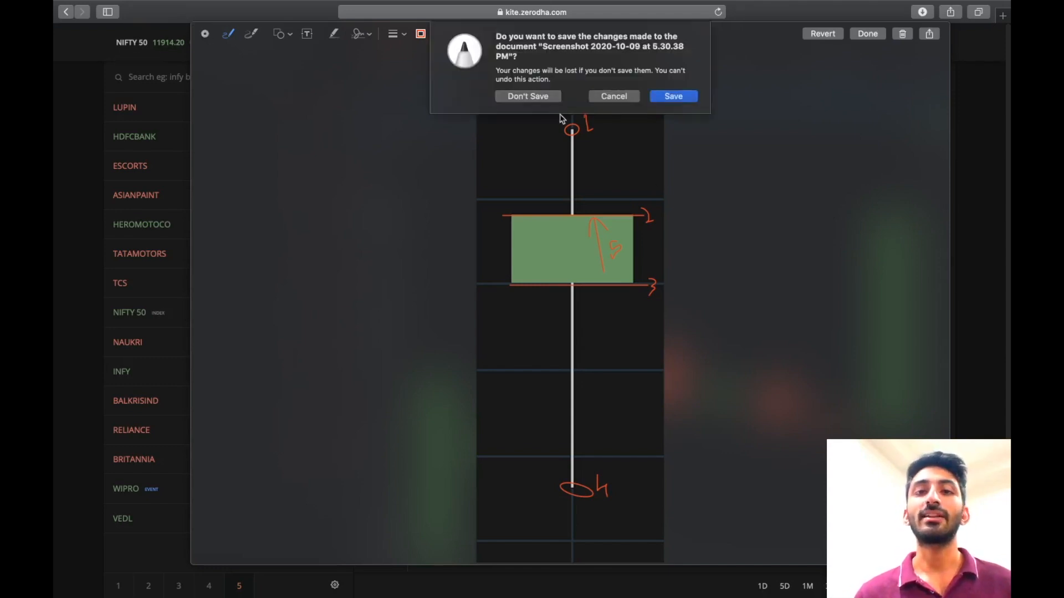
# Discard the annotated screenshot without saving and hide the chart drawing tools
pyautogui.click(527, 96)
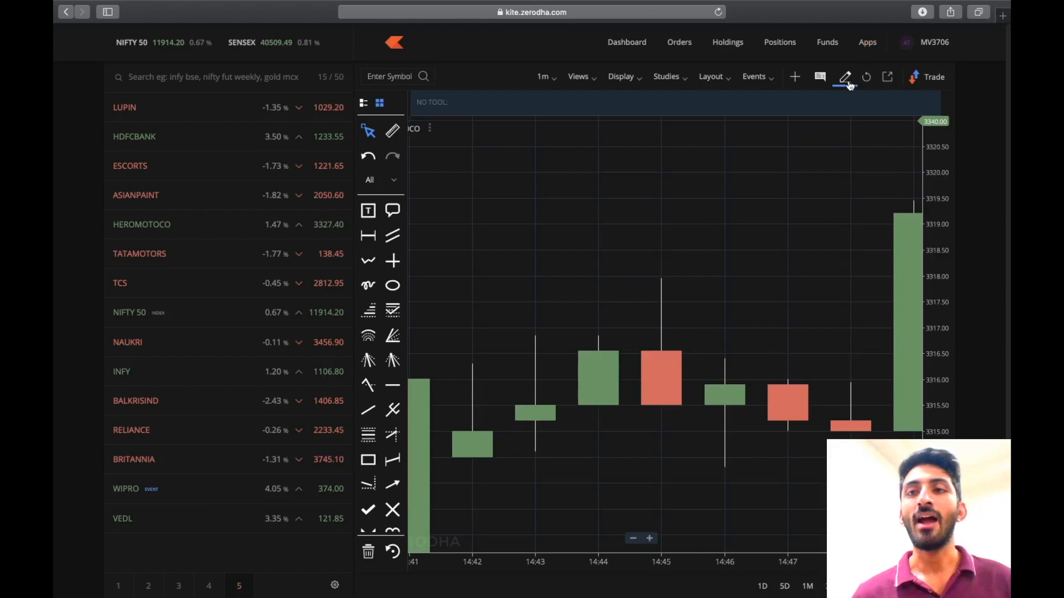
pyautogui.click(846, 77)
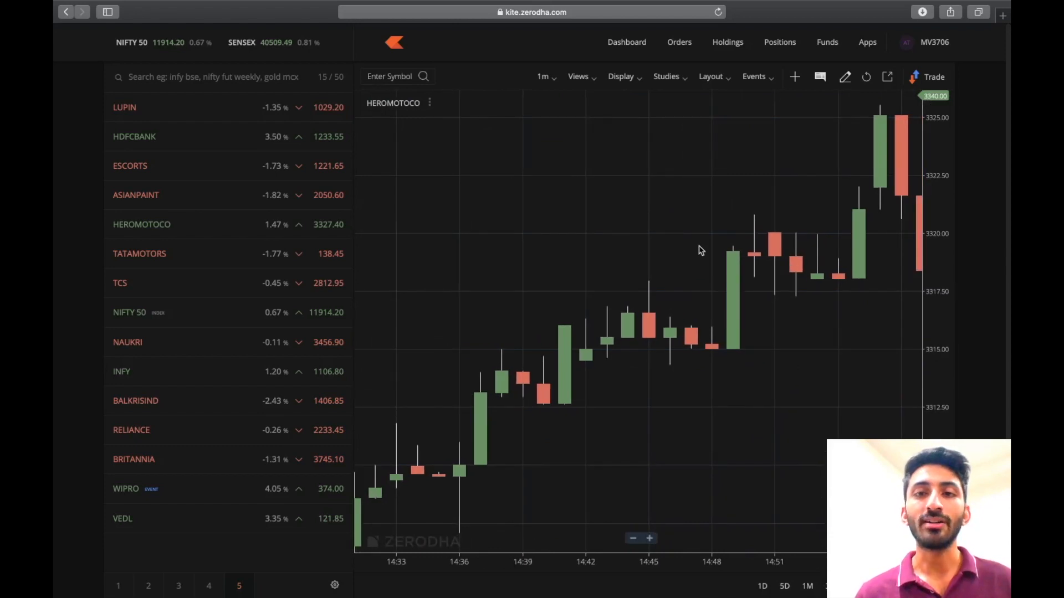
pyautogui.moveTo(681, 305)
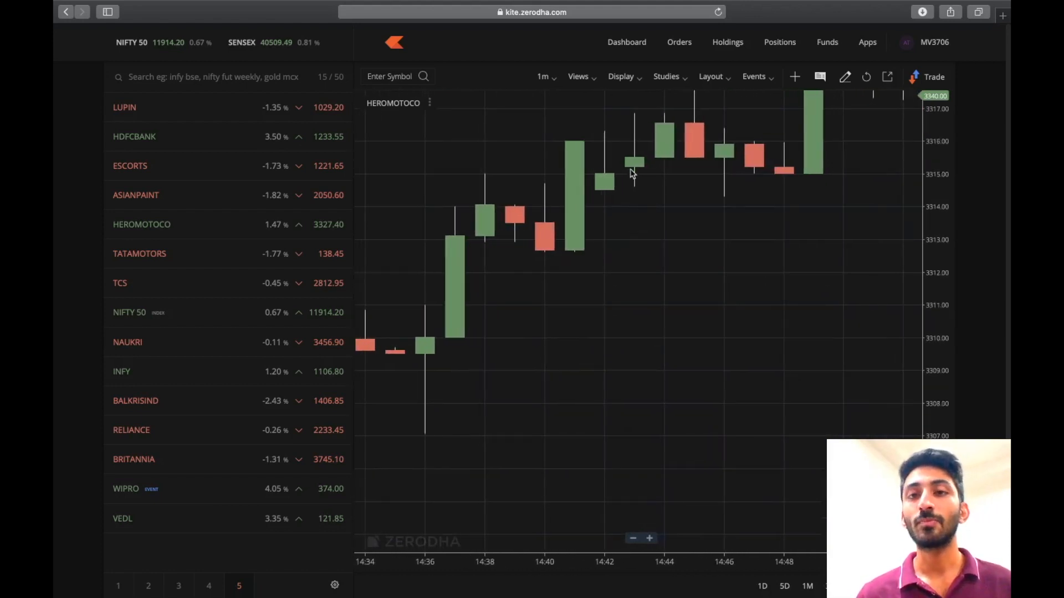
pyautogui.moveTo(638, 170)
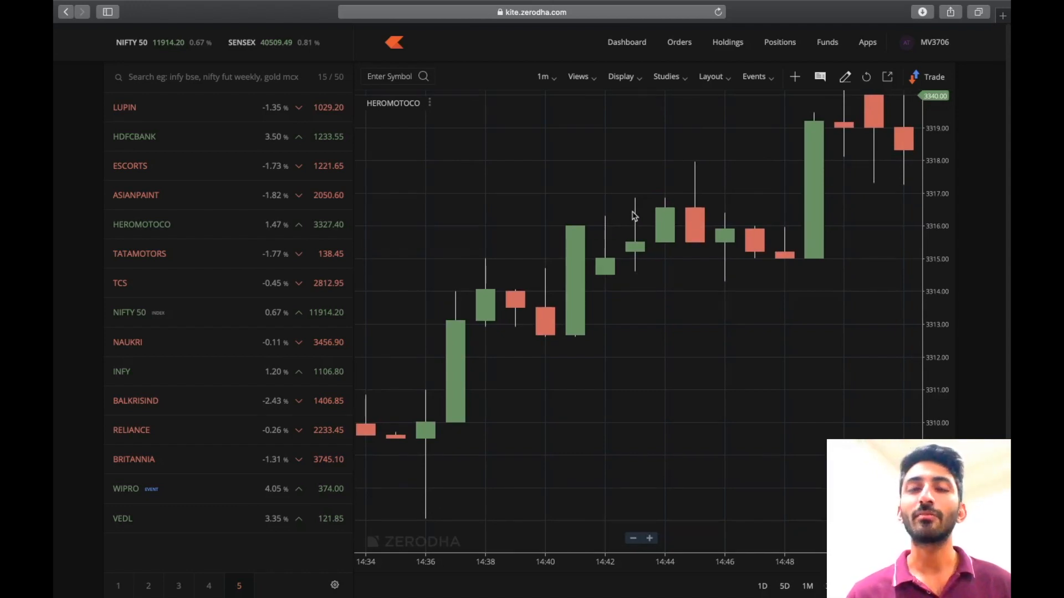
pyautogui.moveTo(636, 204)
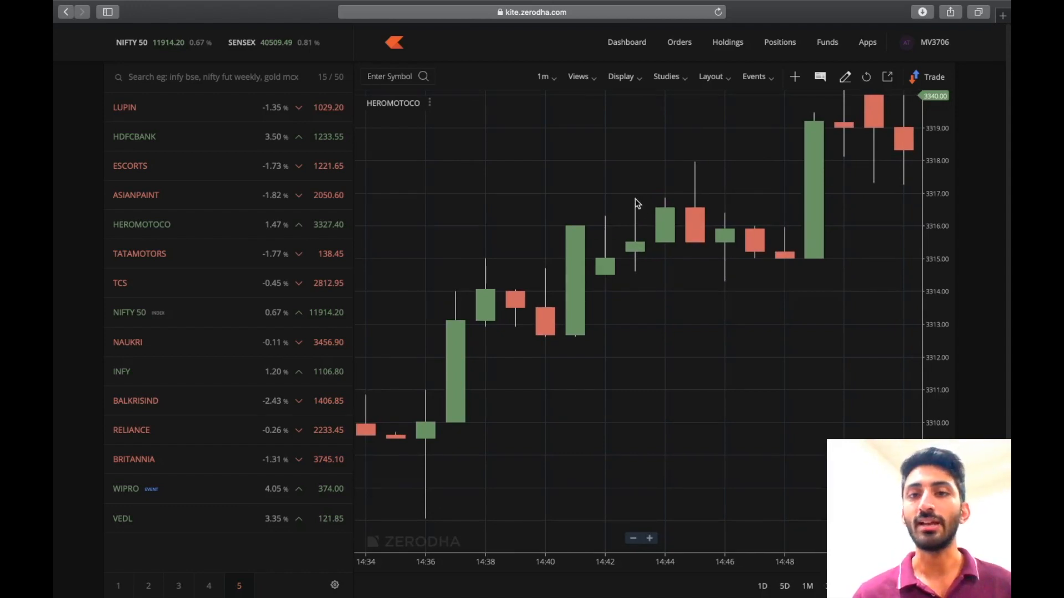
pyautogui.moveTo(650, 247)
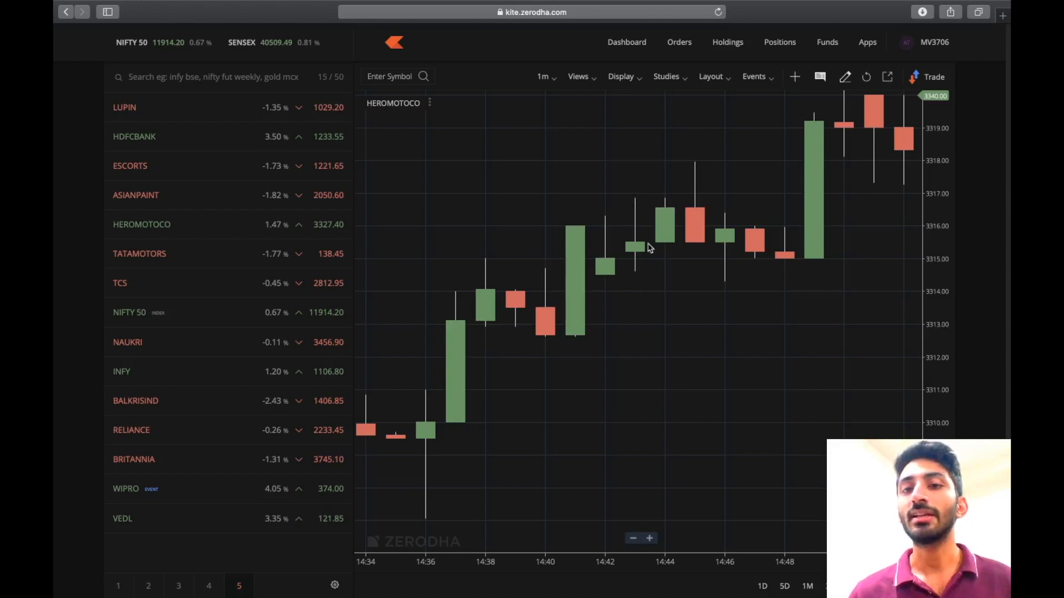
pyautogui.moveTo(639, 255)
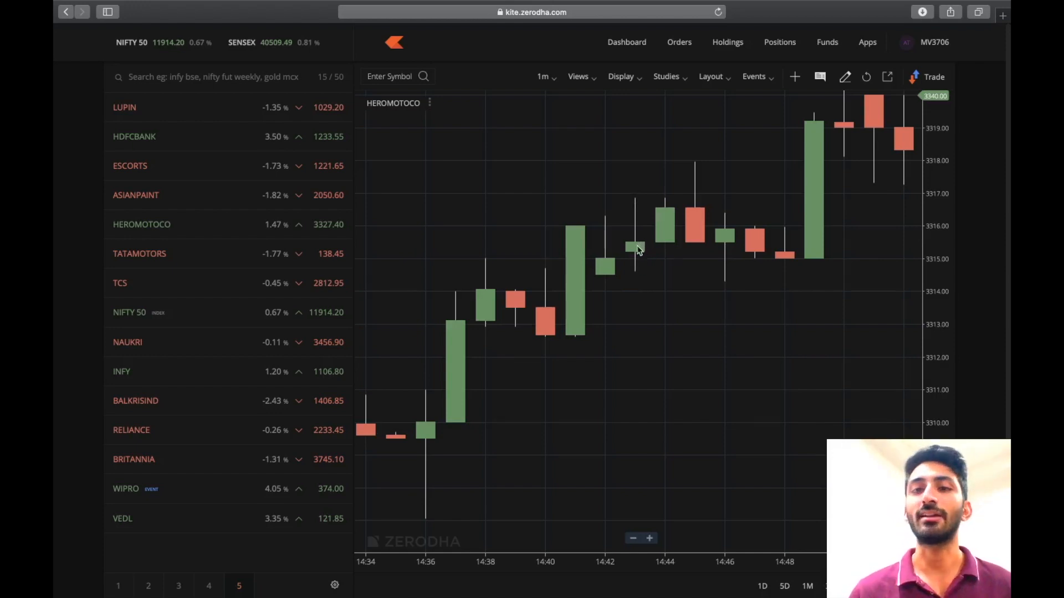
pyautogui.moveTo(631, 298)
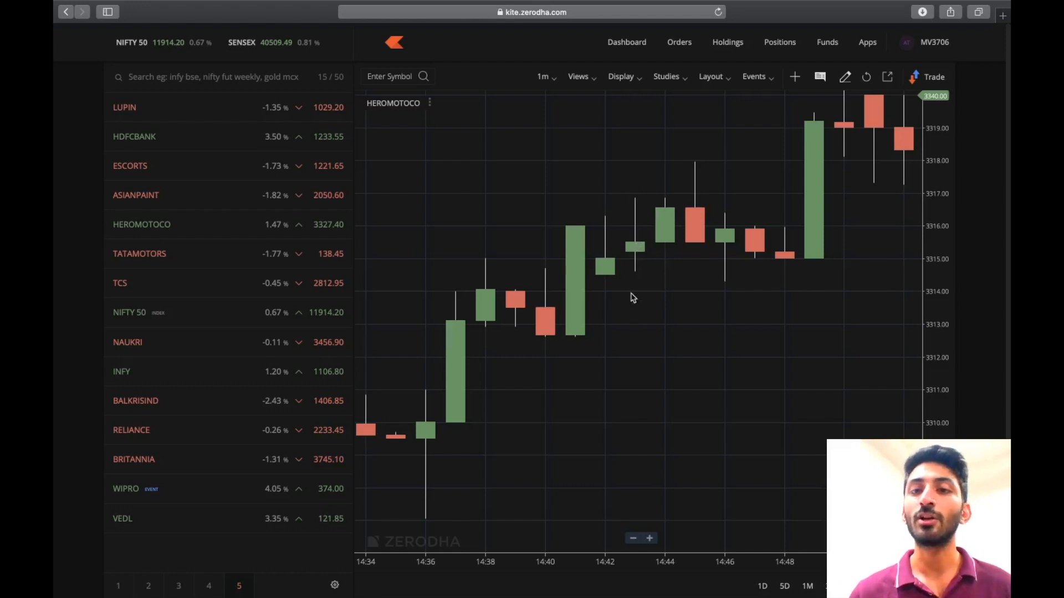
pyautogui.moveTo(667, 237)
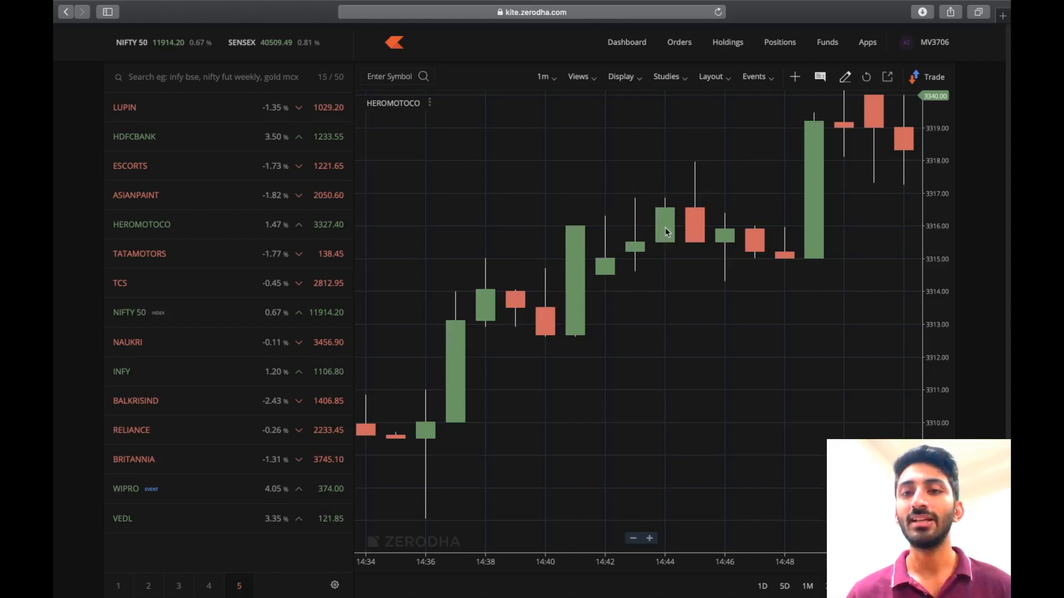
pyautogui.moveTo(670, 204)
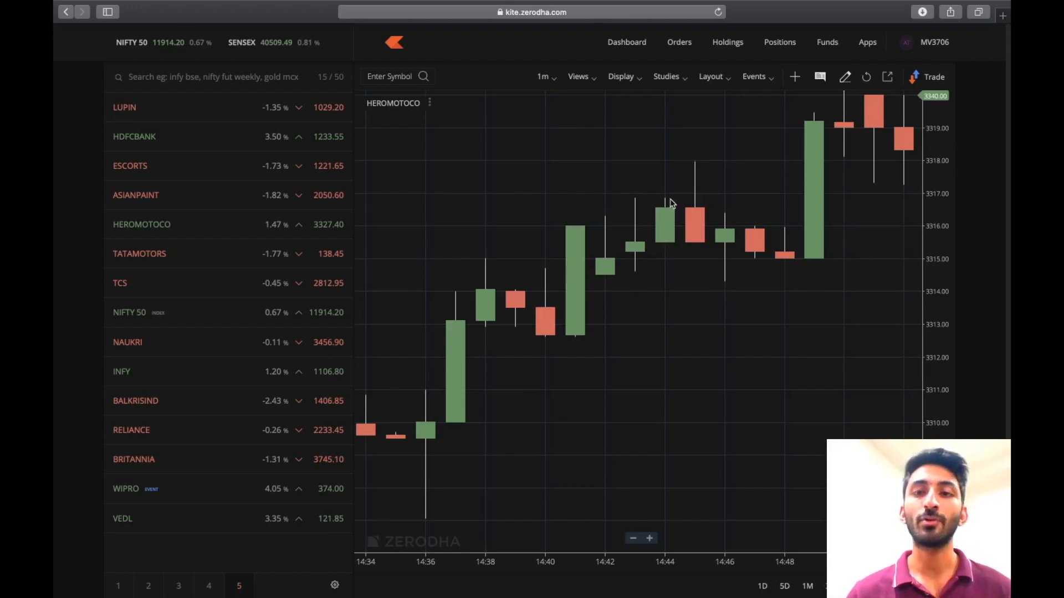
pyautogui.moveTo(680, 237)
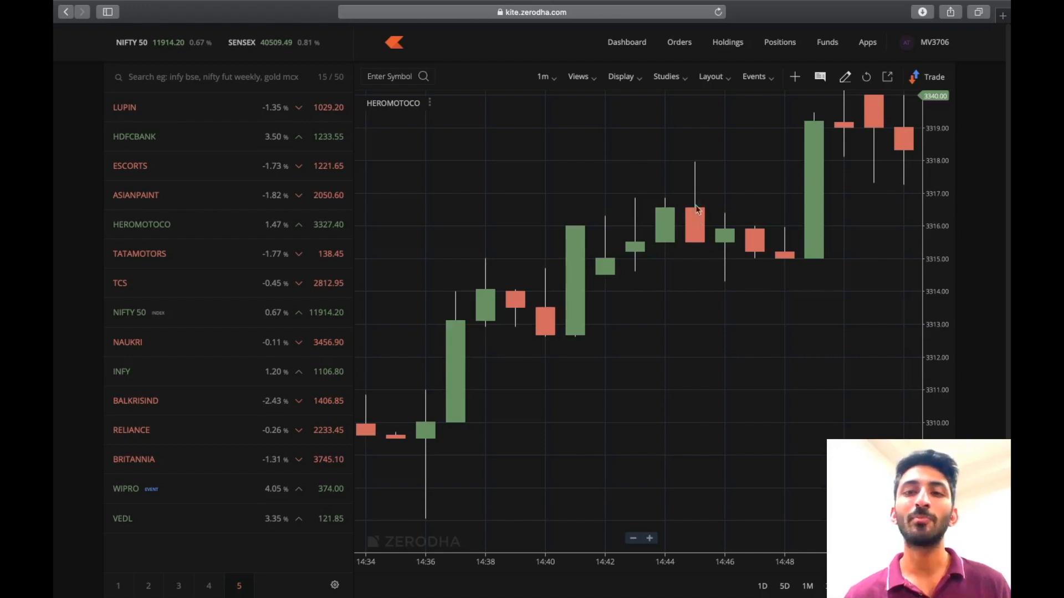
pyautogui.moveTo(741, 241)
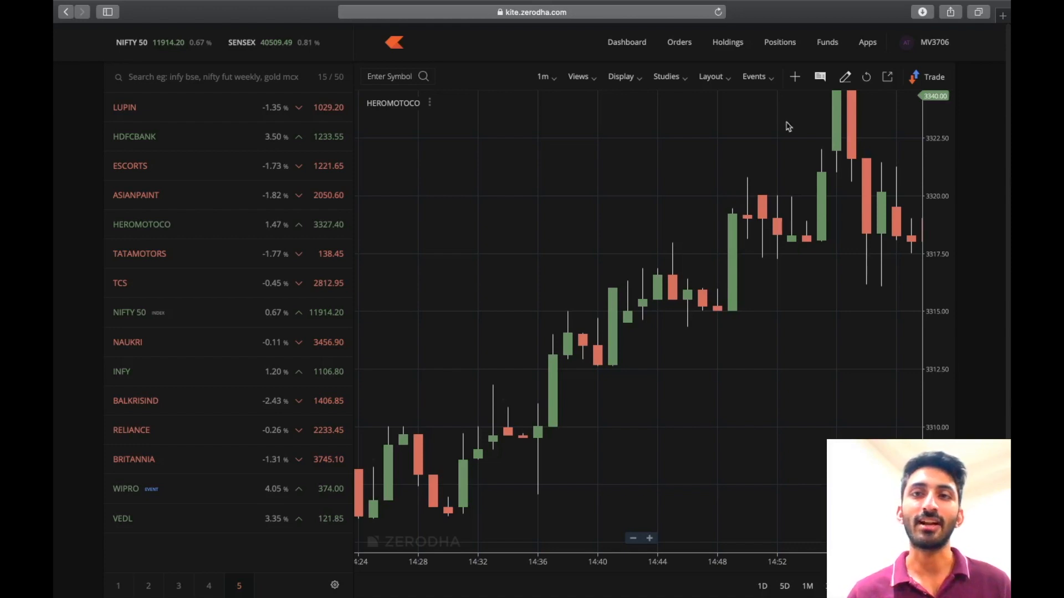
pyautogui.moveTo(764, 101)
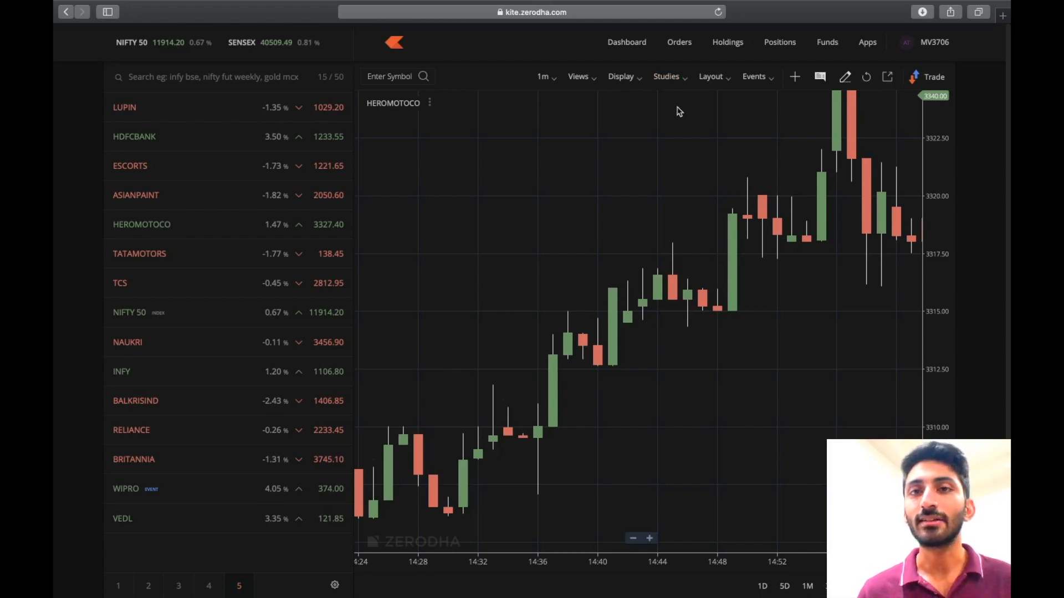
# Add the Candlestick Patterns study to the HEROMOTOCO chart by searching 'can' in Studies
pyautogui.click(666, 77)
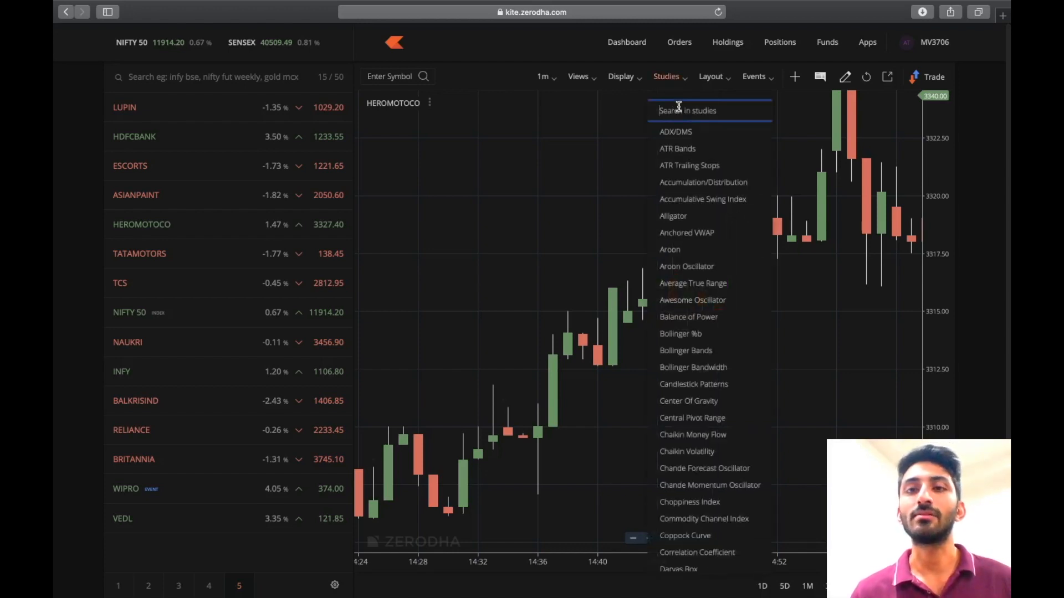
pyautogui.write('can')
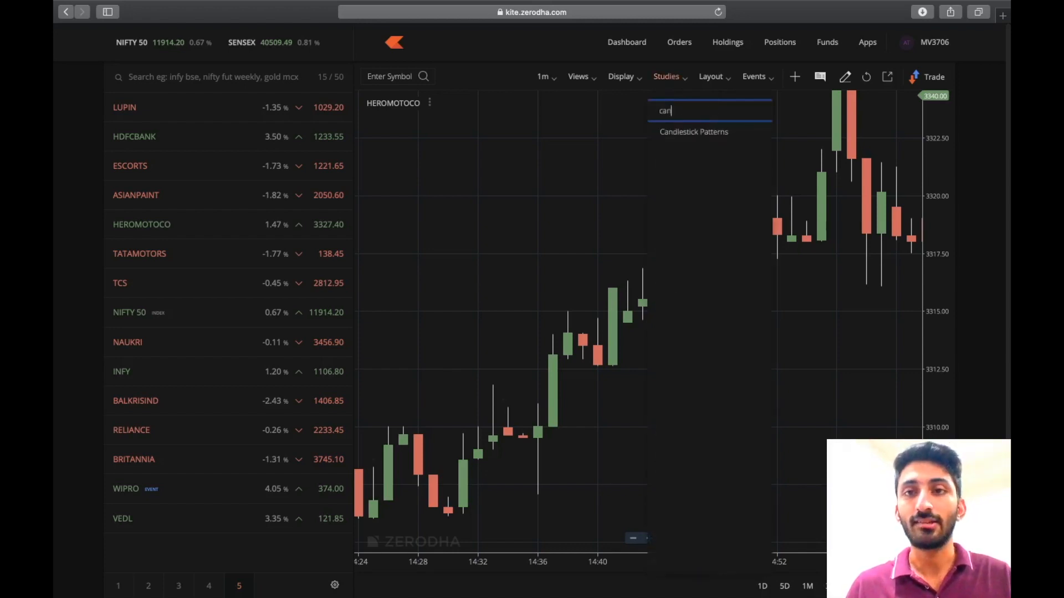
pyautogui.click(694, 131)
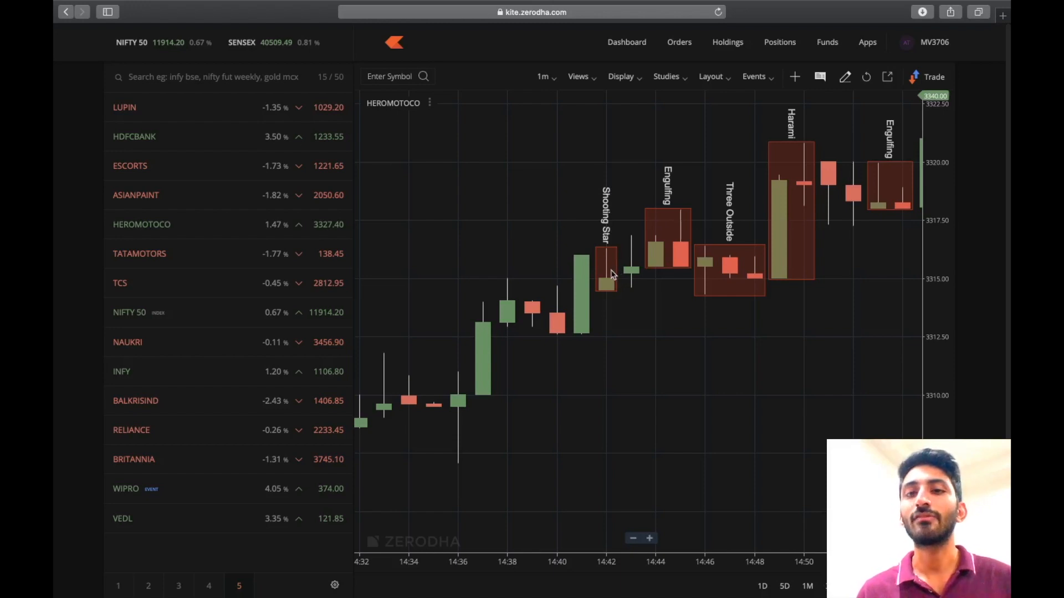
pyautogui.moveTo(678, 239)
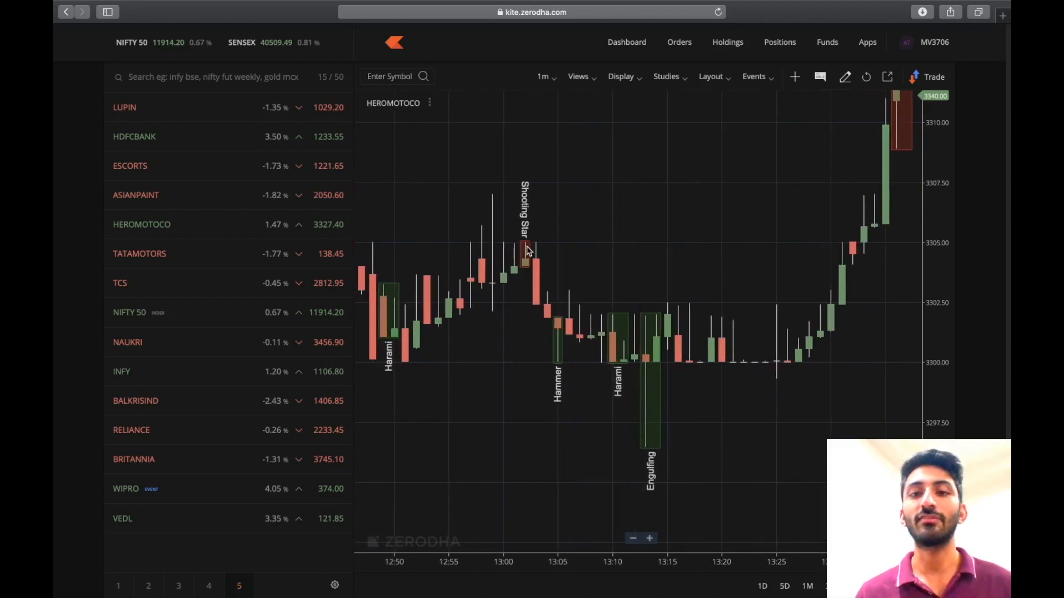
pyautogui.moveTo(613, 346)
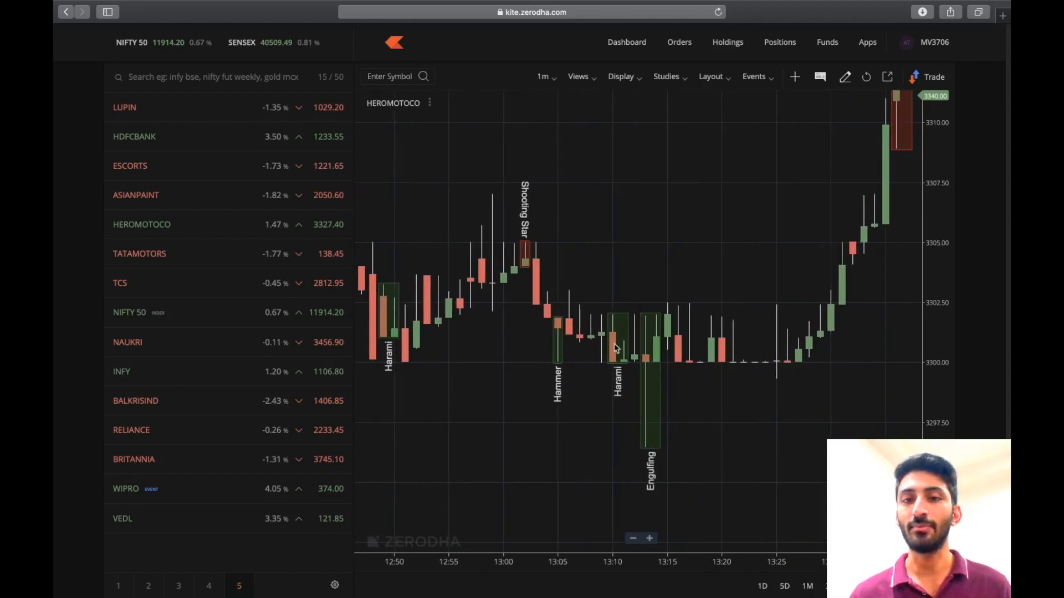
pyautogui.moveTo(531, 255)
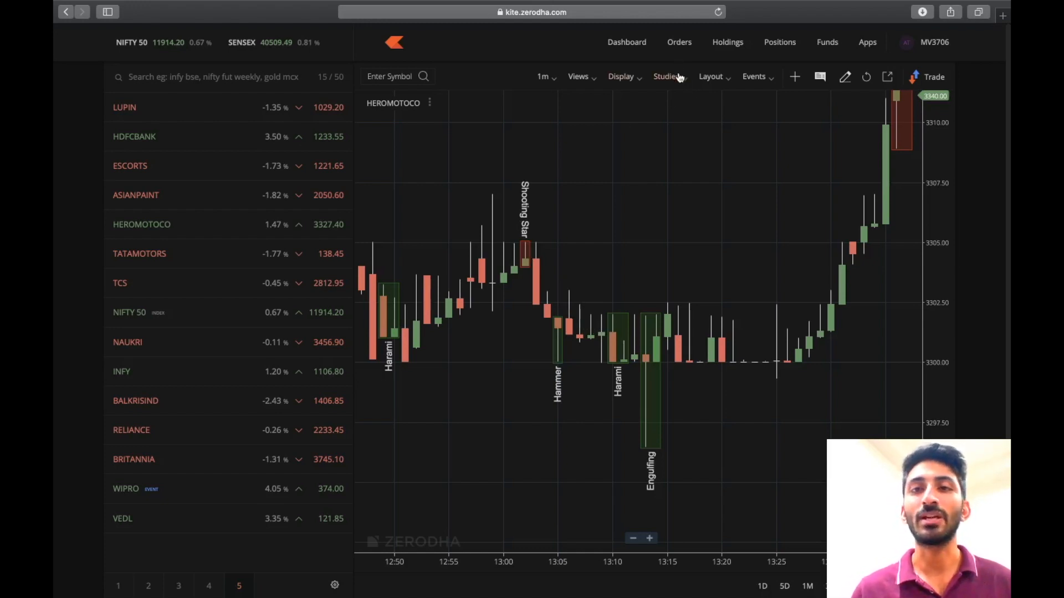
pyautogui.click(666, 76)
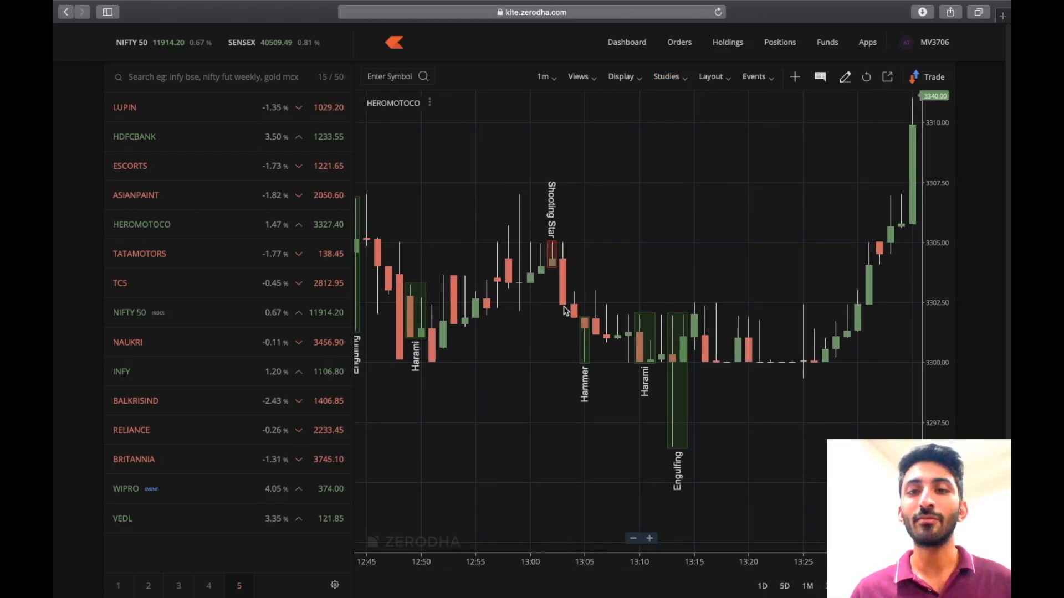
pyautogui.moveTo(617, 323)
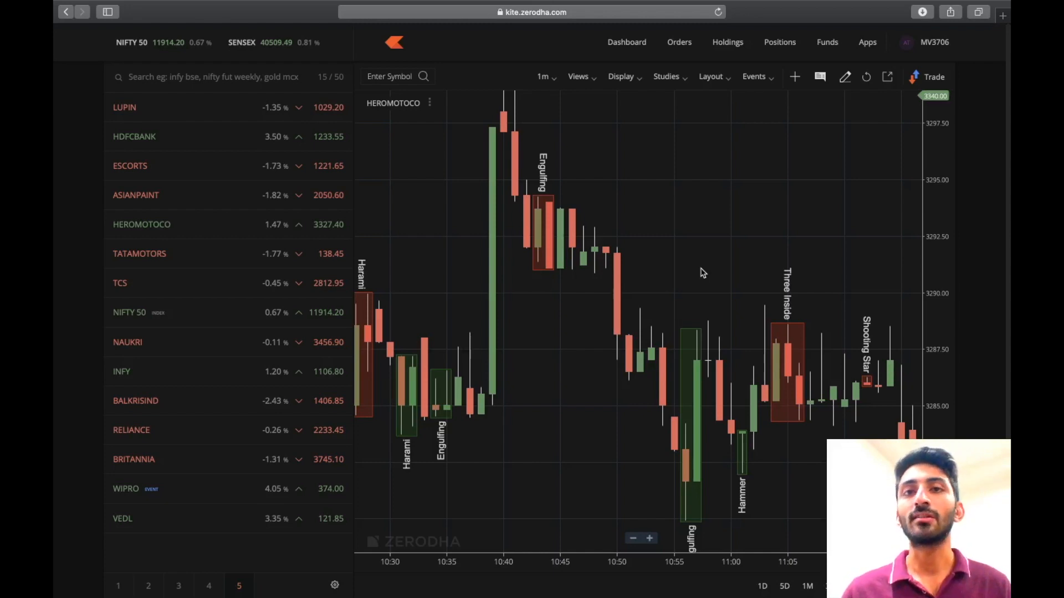
pyautogui.moveTo(548, 89)
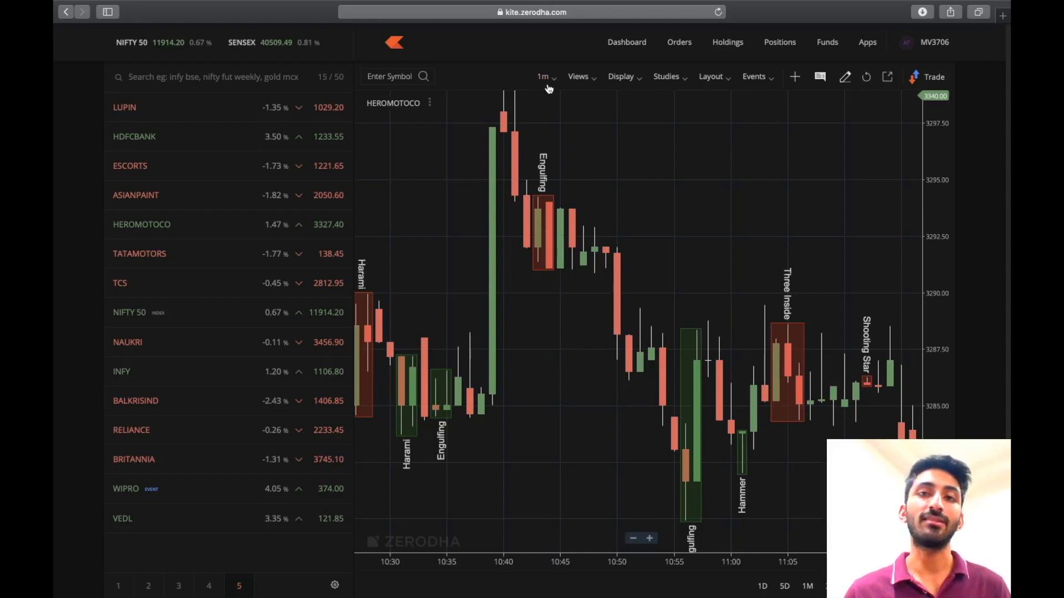
# Change the HEROMOTOCO chart interval from 1m to 5m candles
pyautogui.click(542, 77)
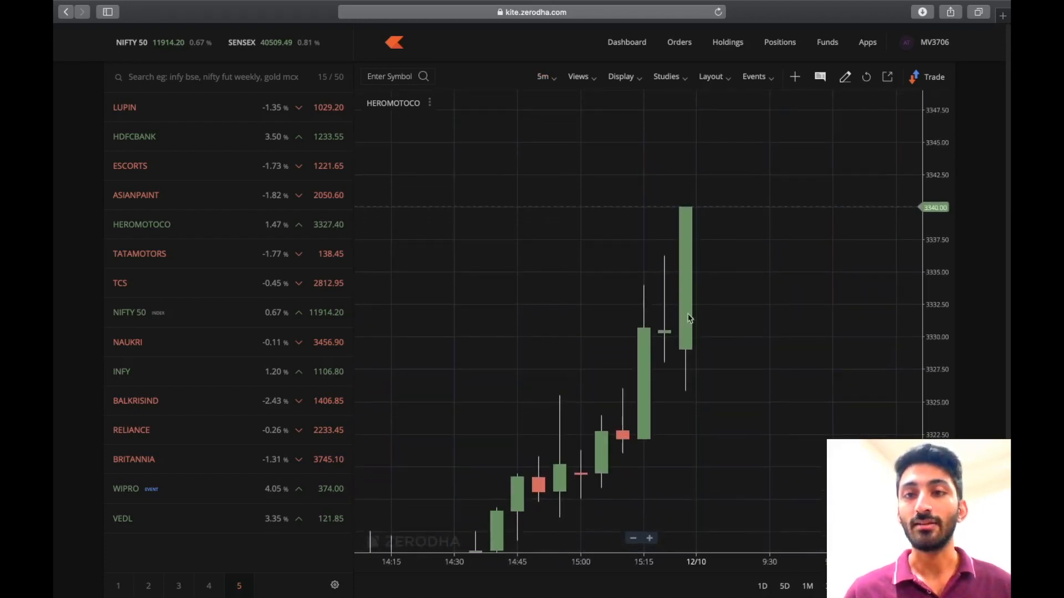
pyautogui.moveTo(696, 370)
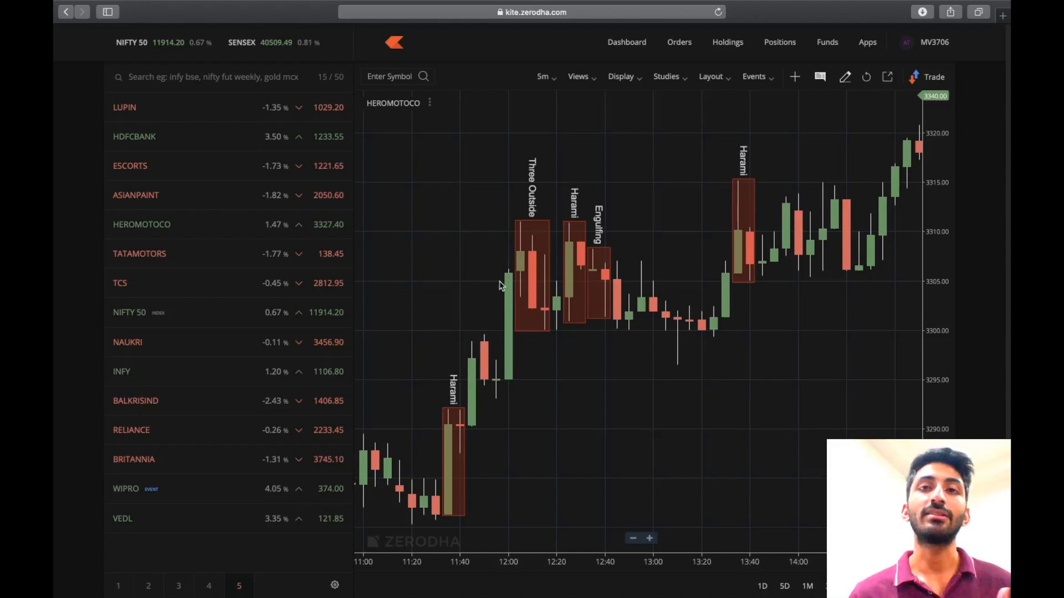
pyautogui.moveTo(474, 288)
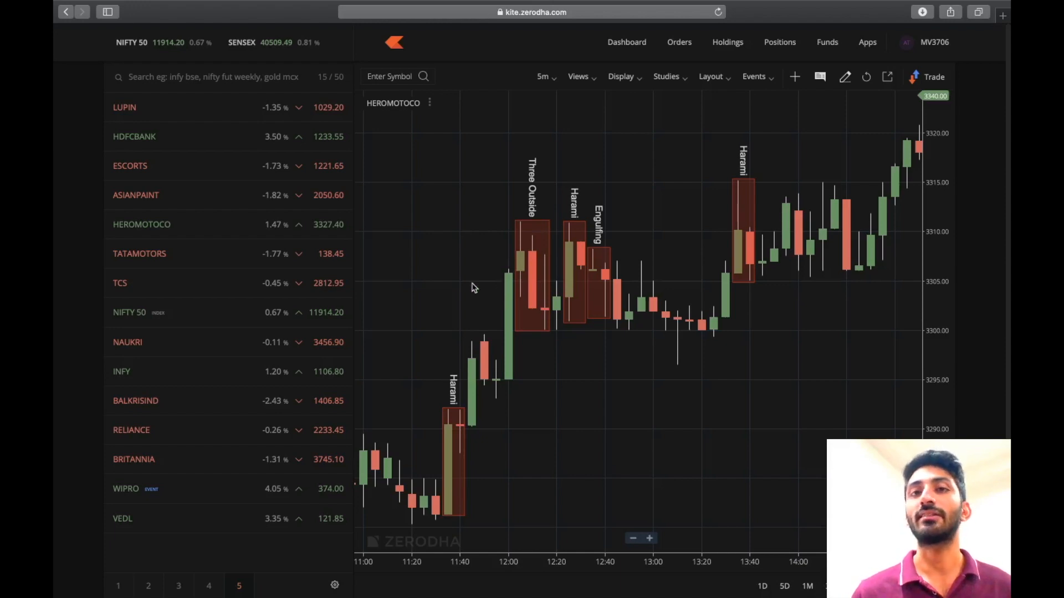